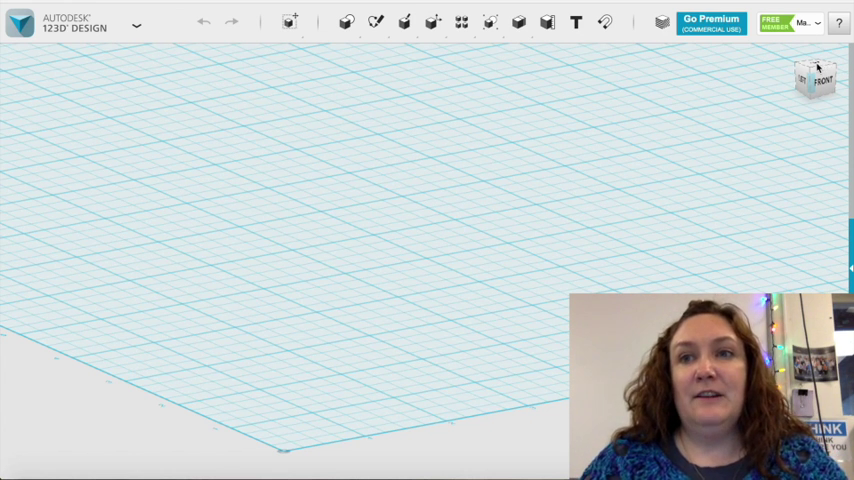
Step: From the top view, start a Sketch Rectangle on the grid and set its first corner
left_click(814, 76)
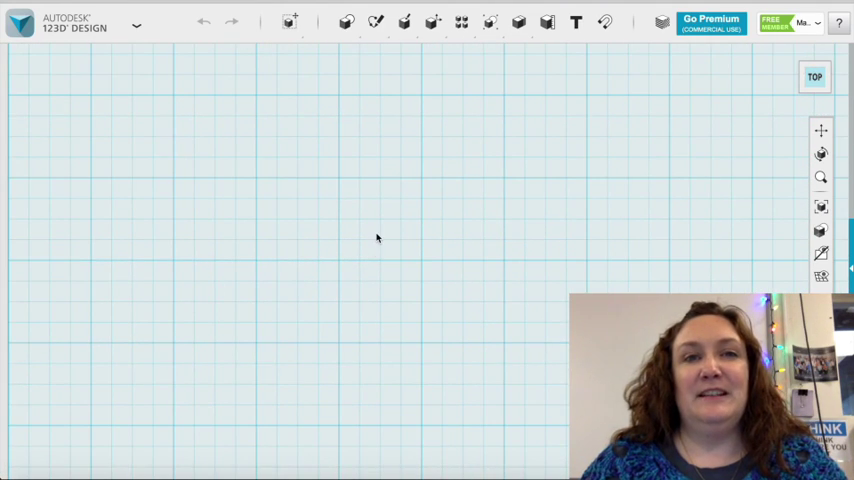
mouse_move(290, 92)
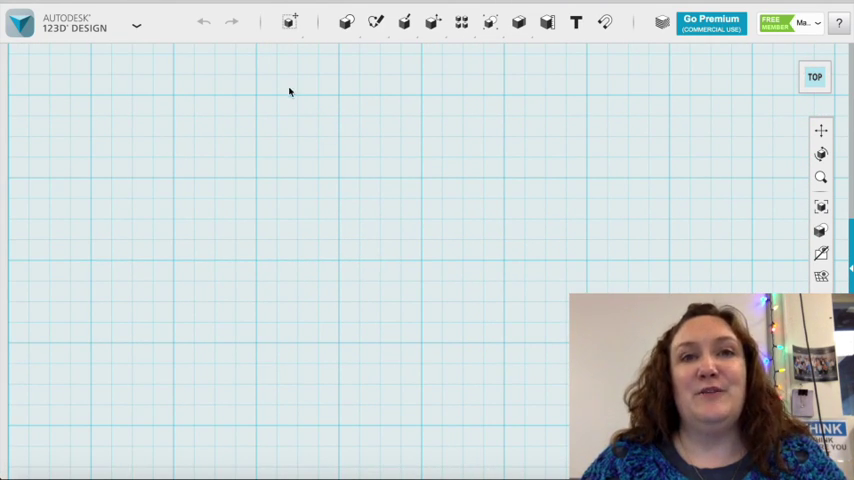
left_click(376, 22)
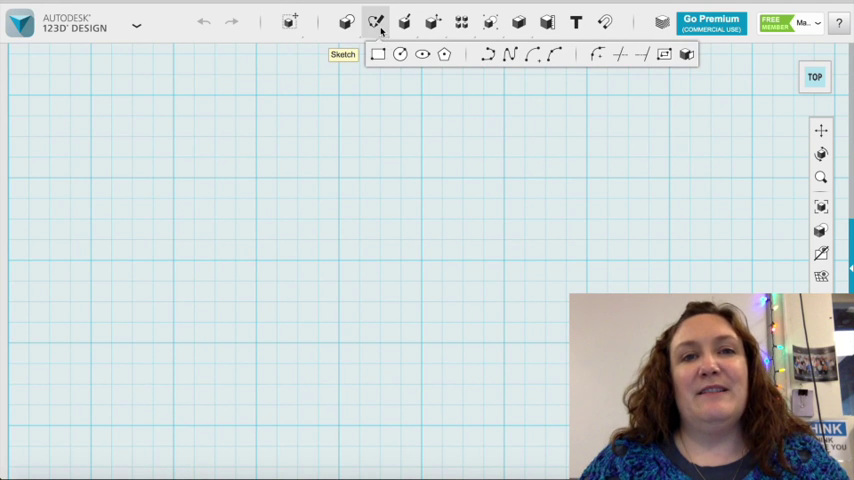
left_click(376, 22)
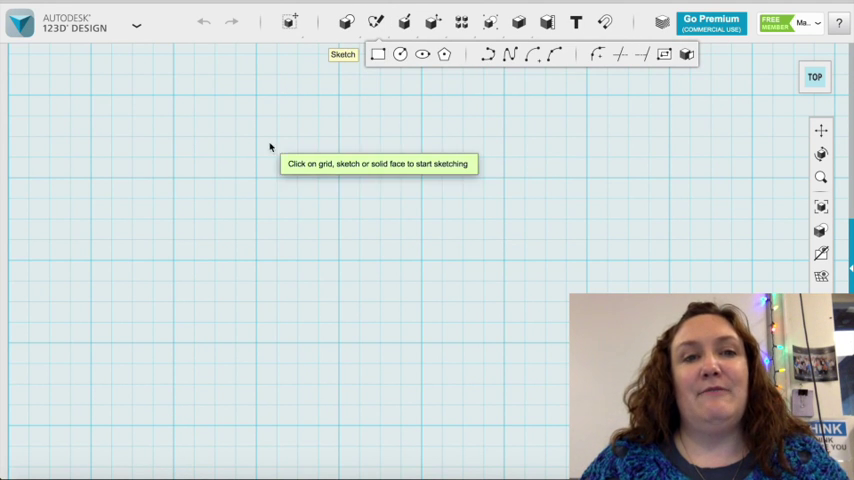
left_click(378, 56)
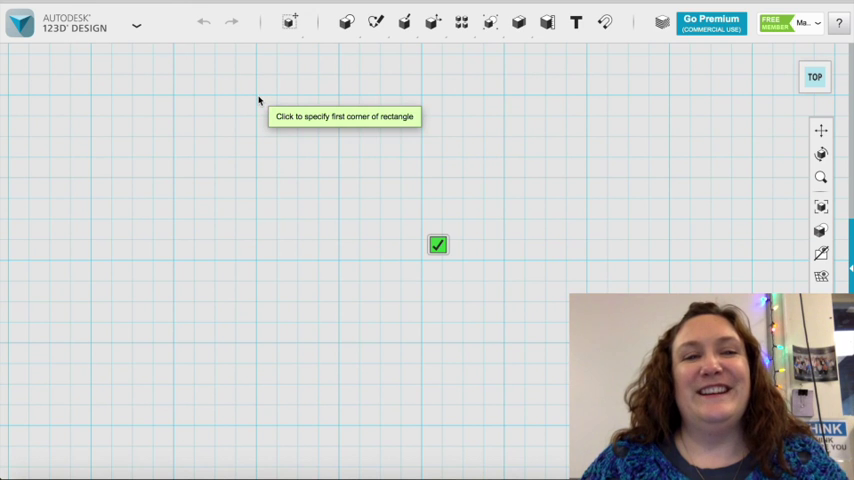
left_click(258, 94)
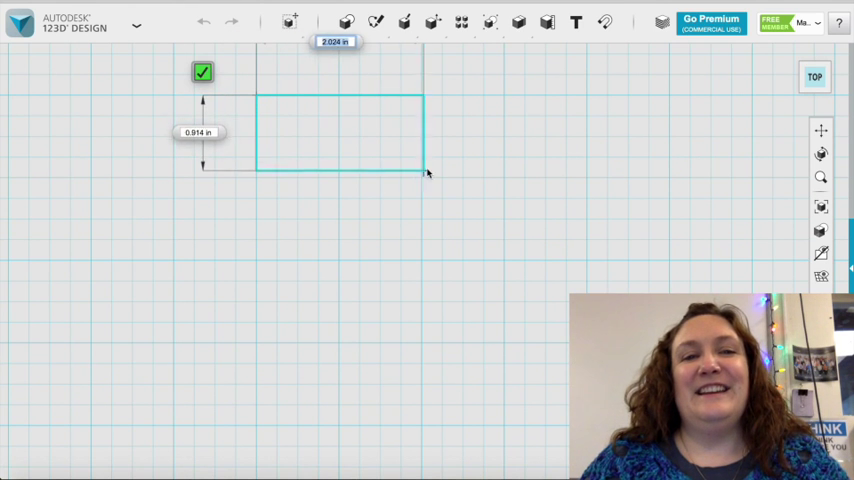
mouse_move(496, 196)
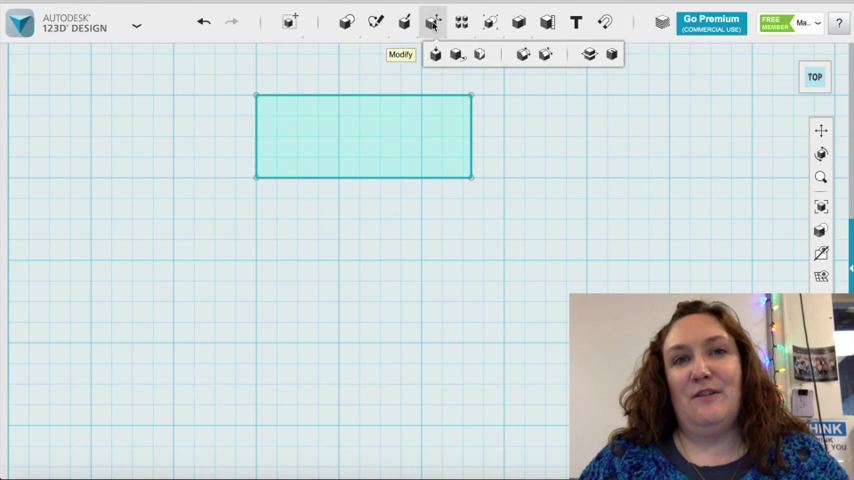
Step: Fillet the top-left and bottom-left corners of the rectangle
left_click(376, 22)
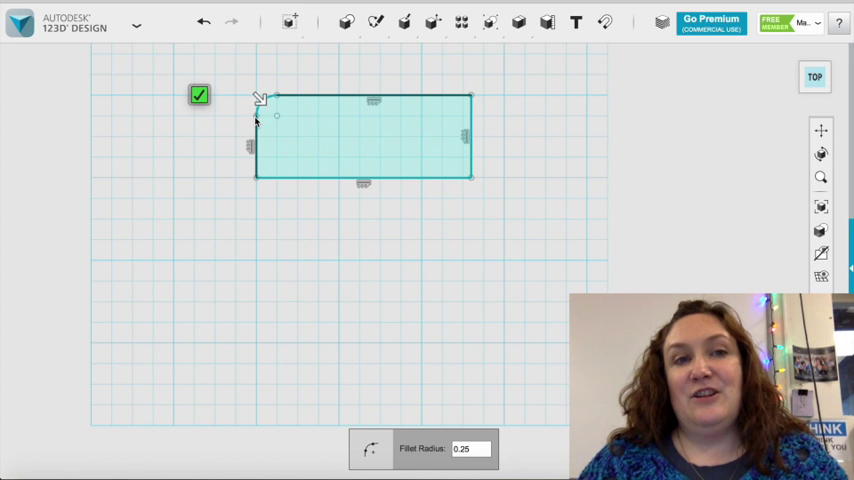
left_click(470, 448)
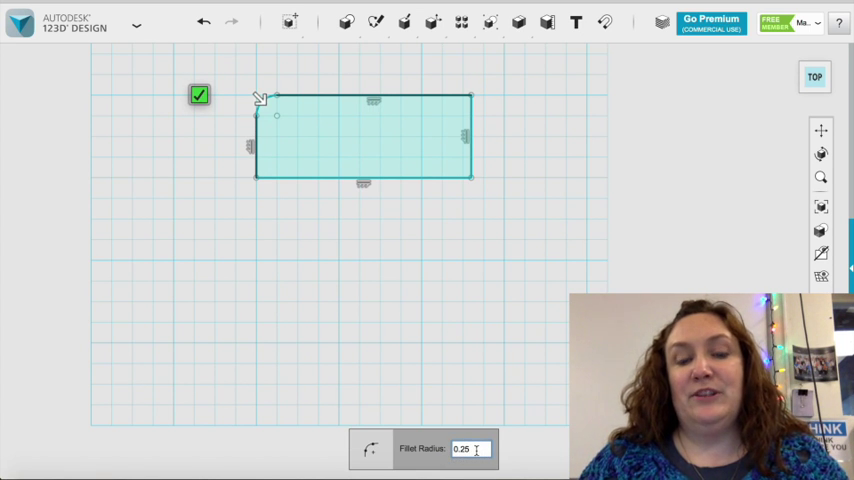
left_click(200, 94)
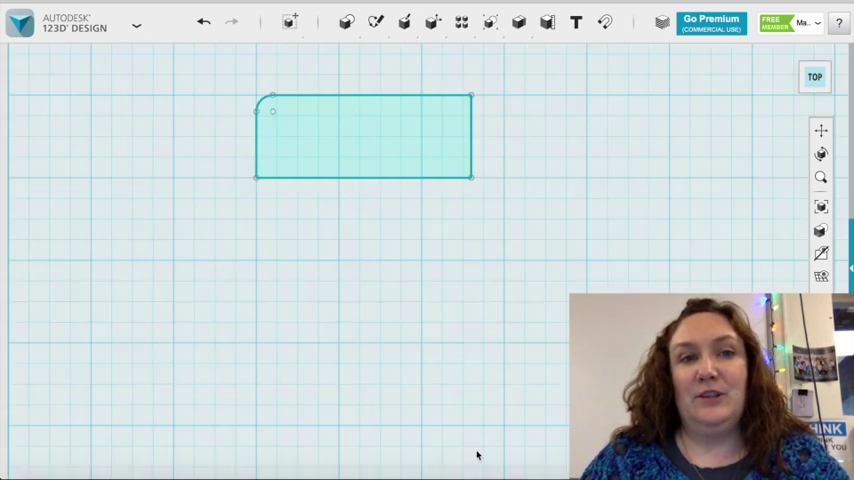
left_click(376, 22)
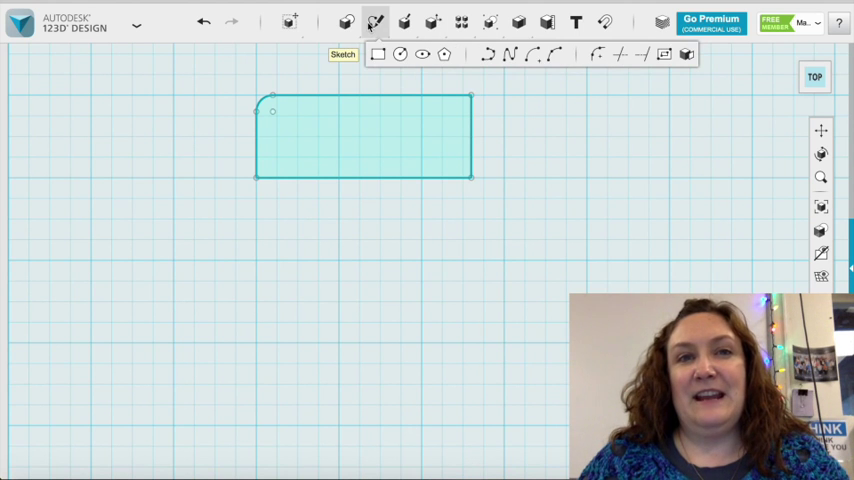
left_click(376, 22)
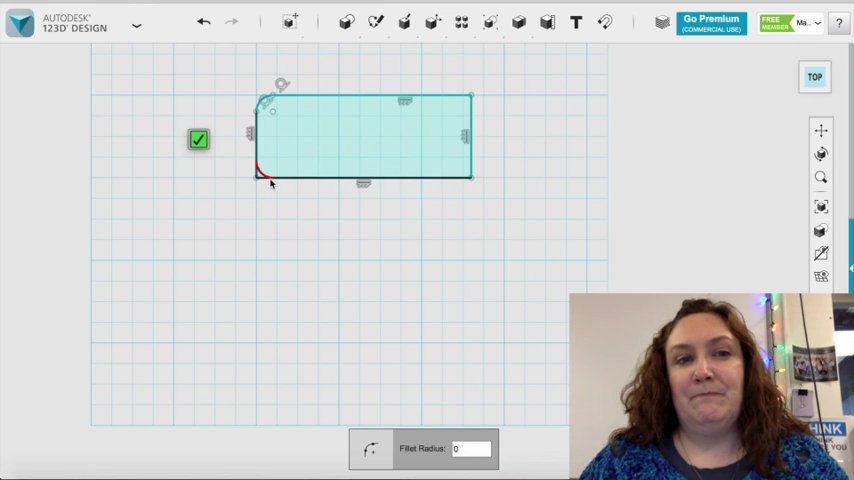
left_click(198, 138)
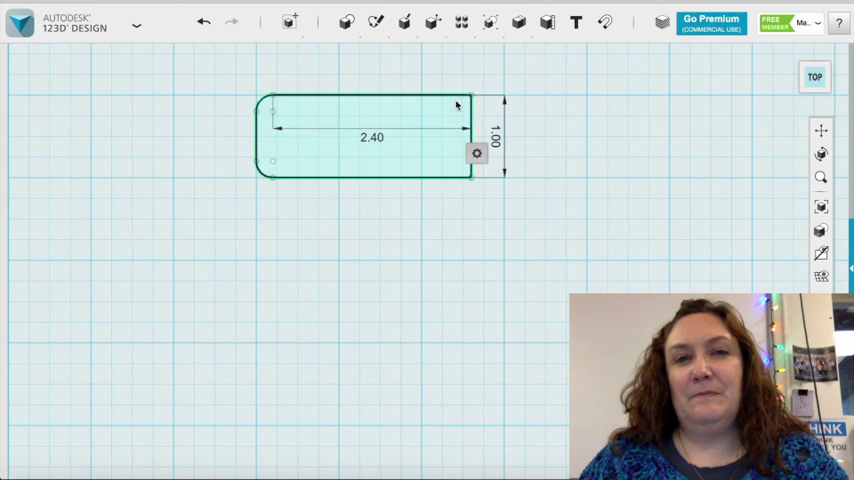
Step: Fillet the top-right and bottom-right corners with radius 0.2
left_click(404, 20)
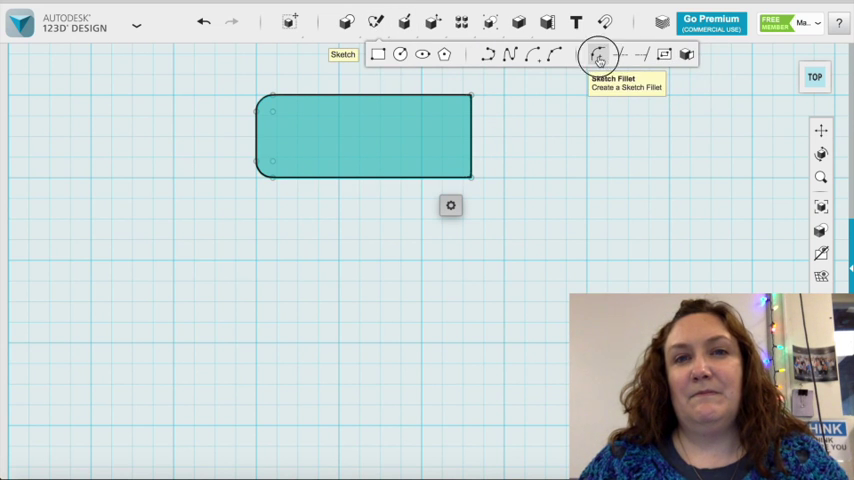
left_click(598, 56)
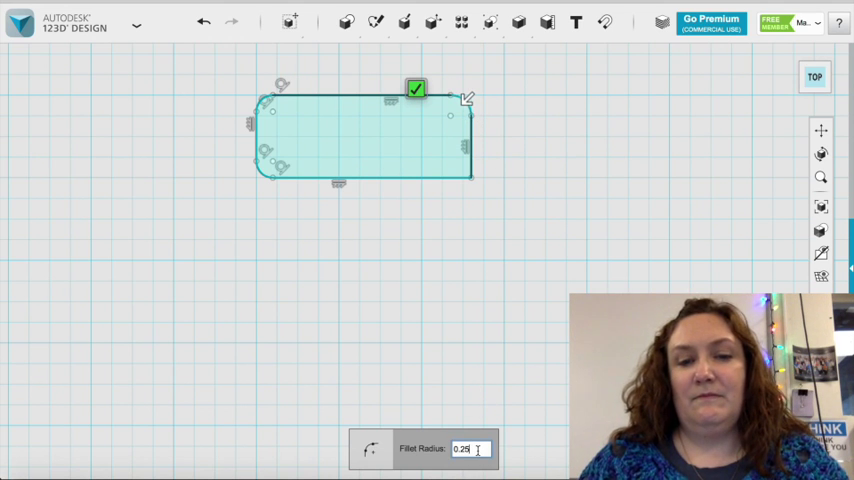
left_click(416, 90)
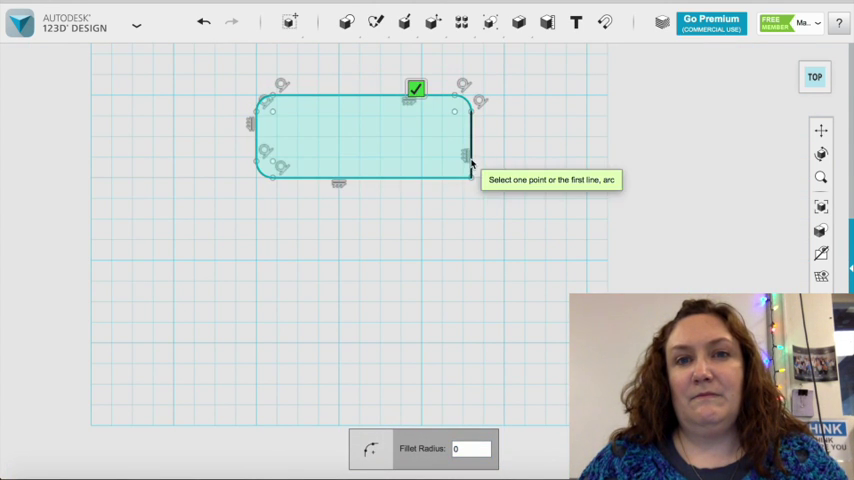
type("0.2")
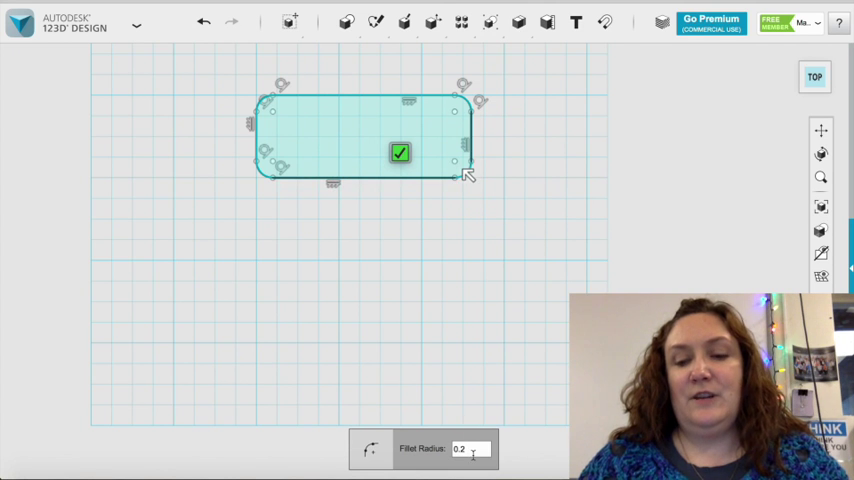
left_click(400, 152)
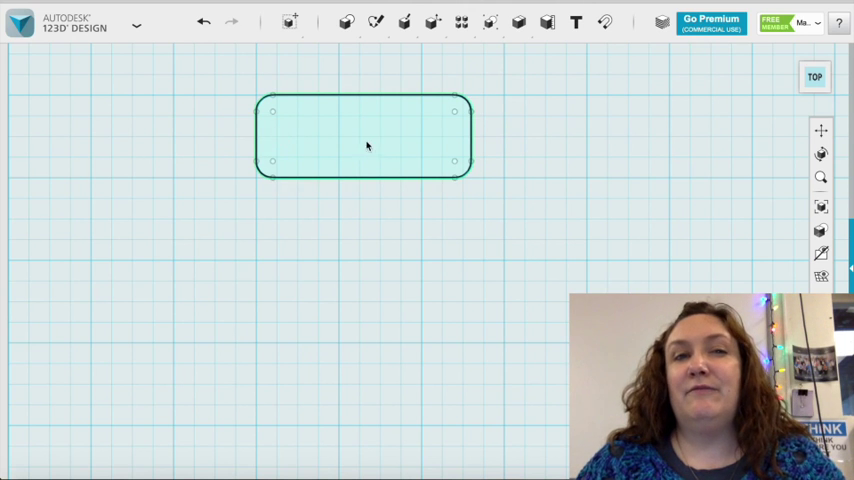
Step: Sketch a small circle near the left end of the tag outline for the strap hole
left_click(374, 22)
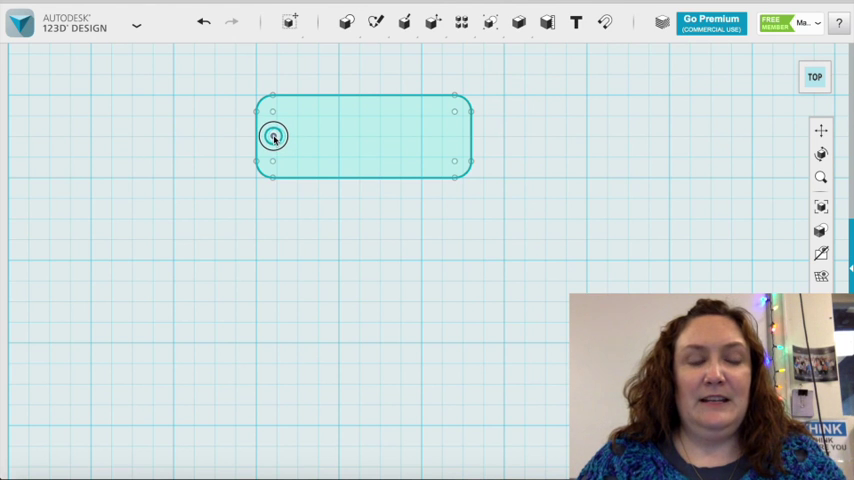
mouse_move(336, 220)
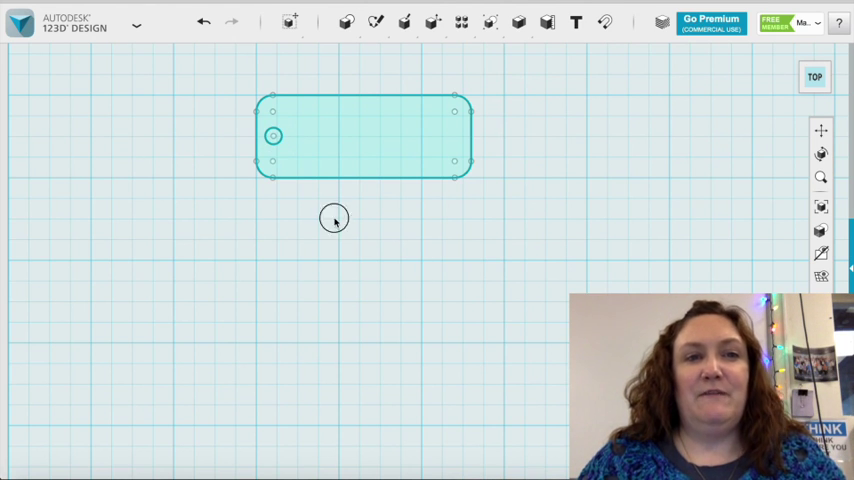
mouse_move(350, 216)
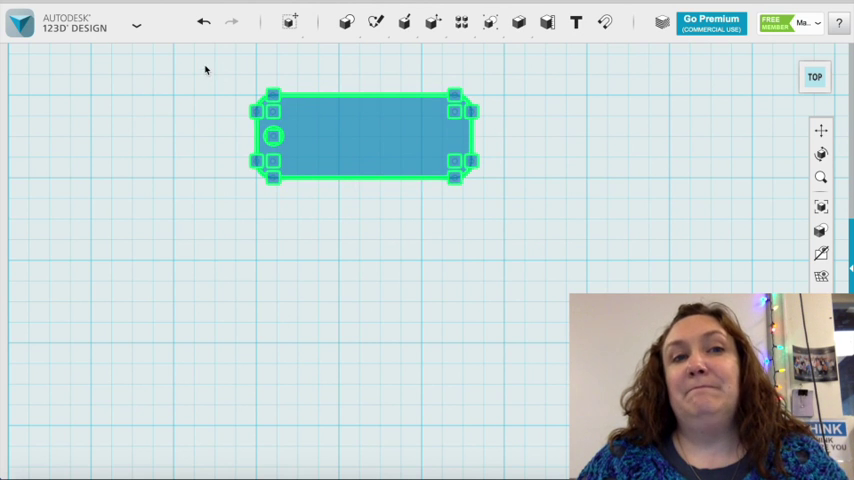
left_click(320, 262)
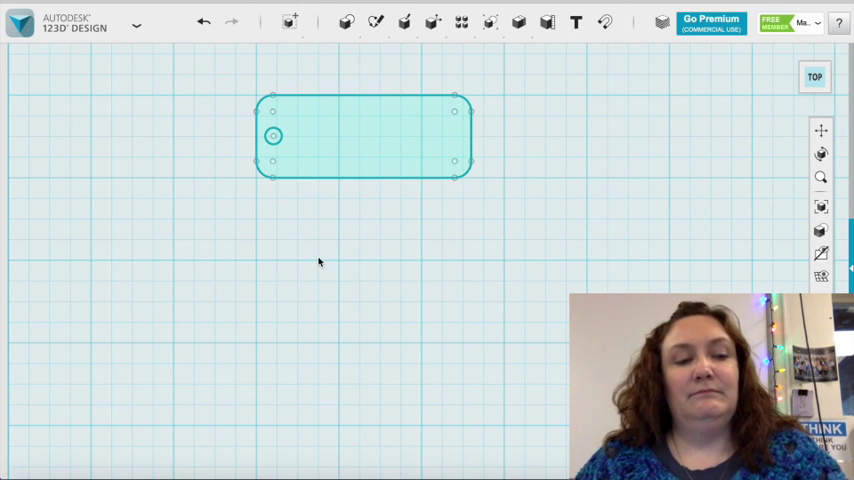
mouse_move(208, 110)
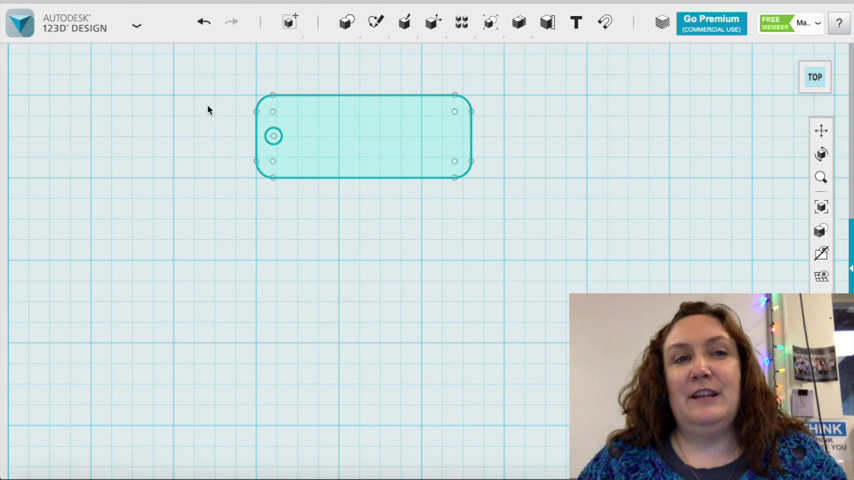
mouse_move(416, 324)
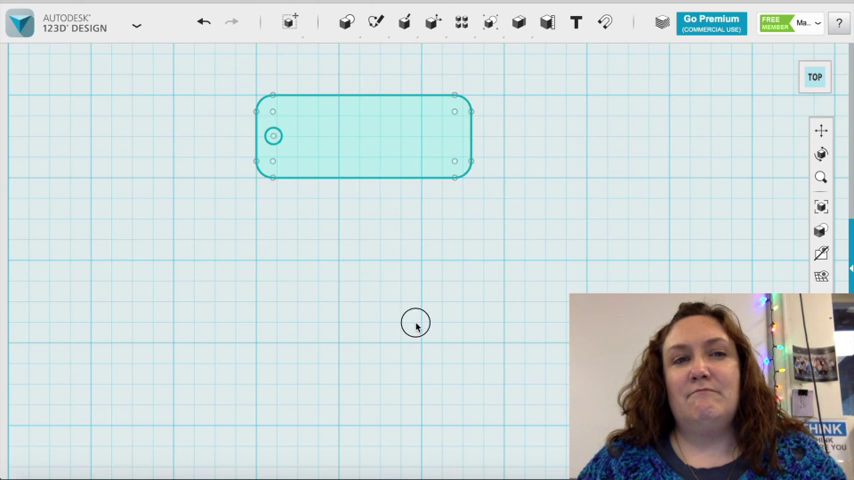
mouse_move(360, 220)
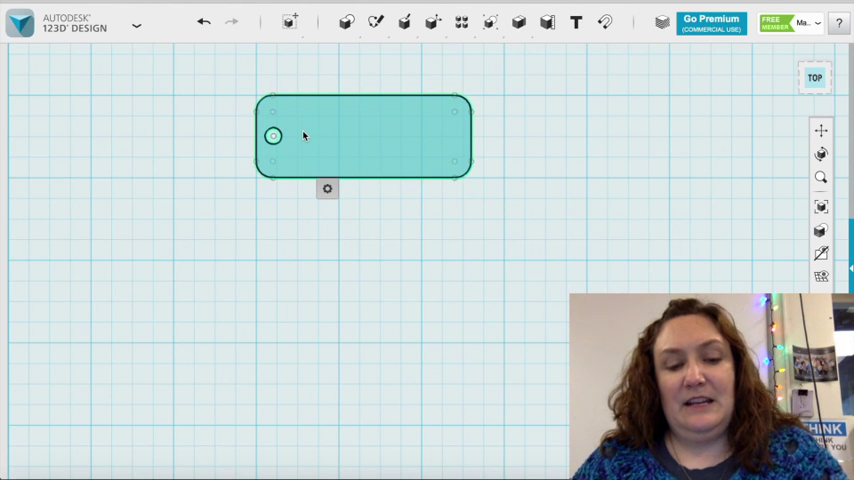
Step: Copy the tag sketch with its hole and move the copy down below the original
left_click(364, 136)
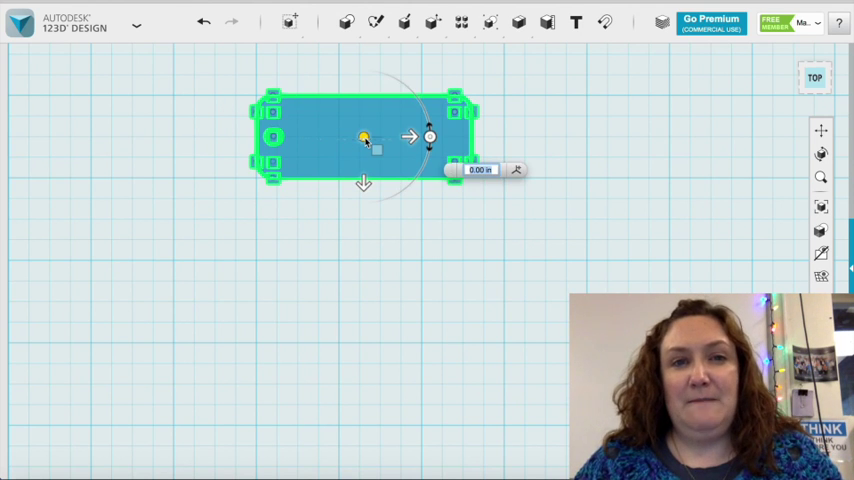
left_click_drag(364, 138, 364, 244)
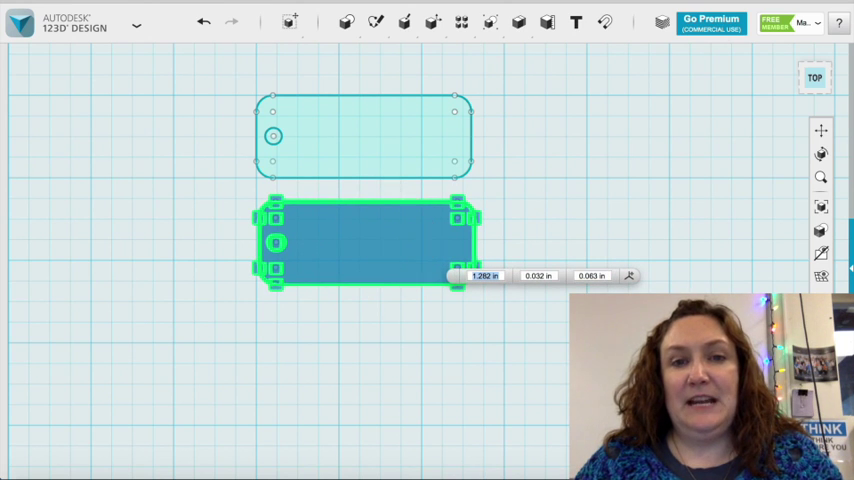
left_click(380, 300)
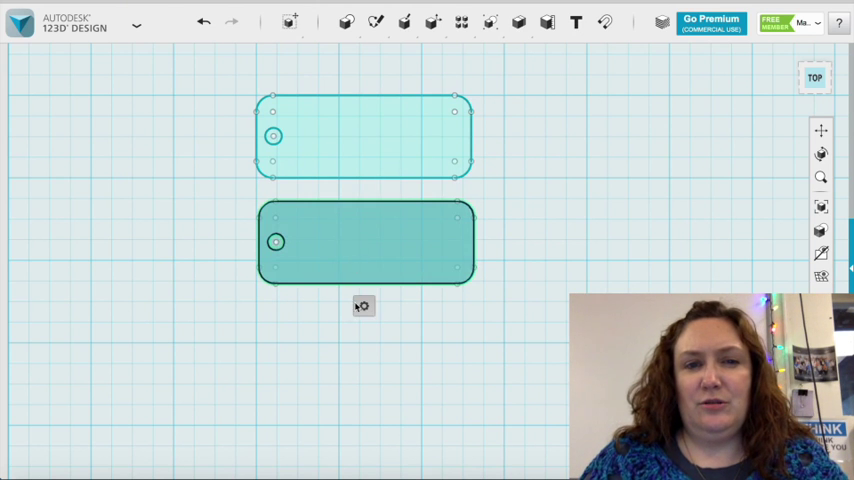
left_click(364, 242)
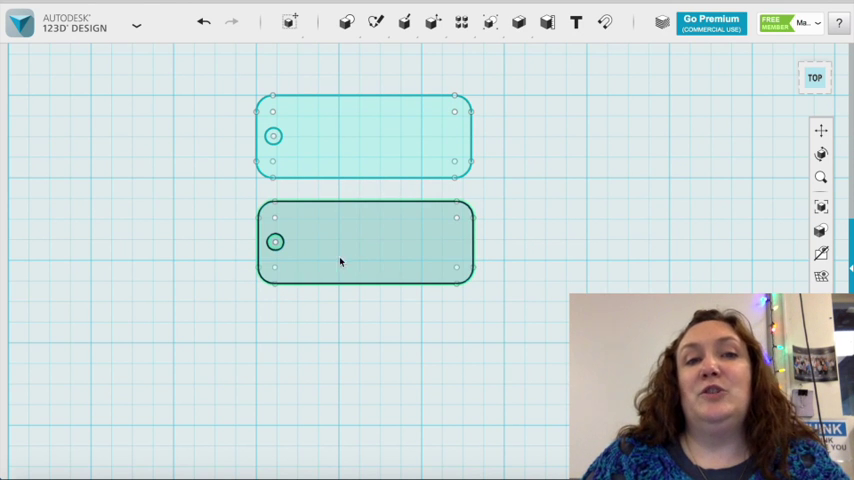
left_click(518, 22)
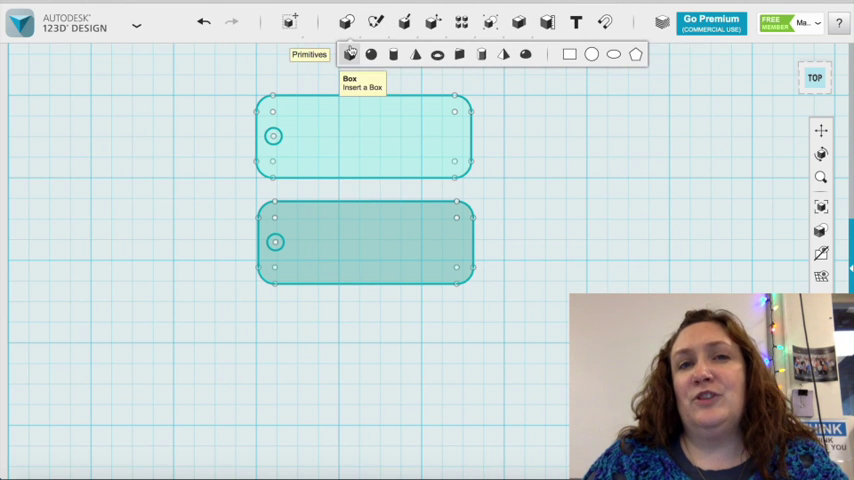
Step: Offset an inset border on the lower outline and extrude the upper tag into a plate
left_click(376, 22)
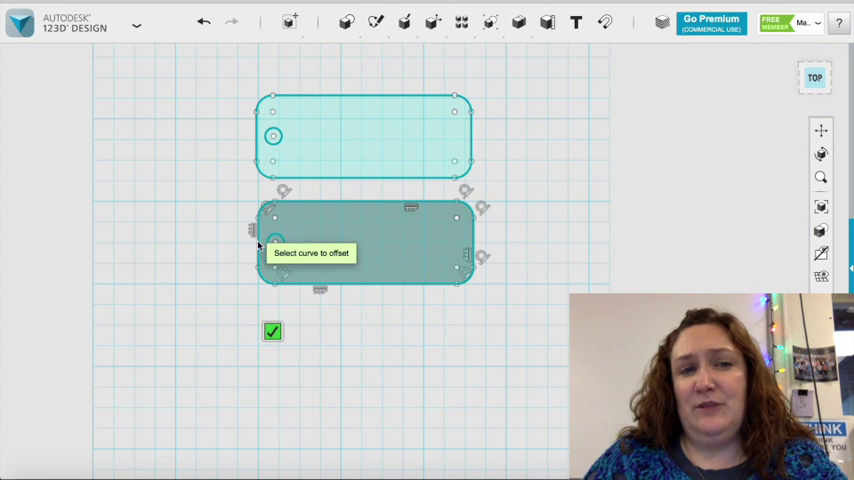
mouse_move(302, 216)
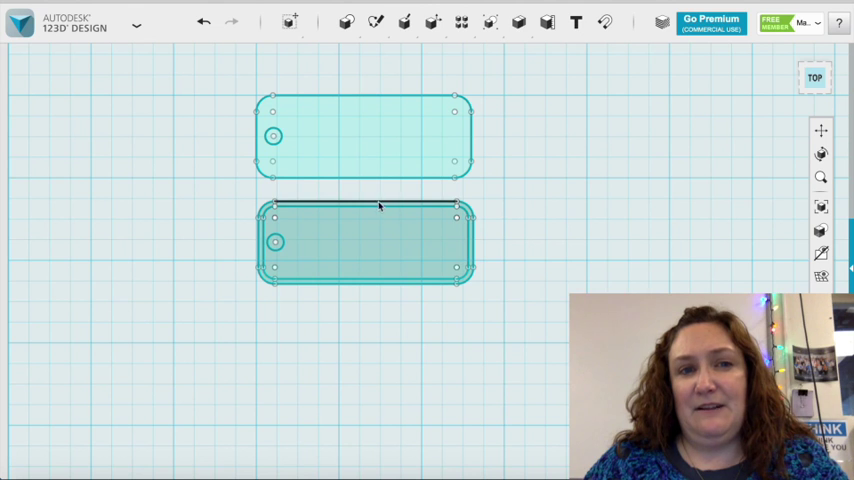
left_click(404, 22)
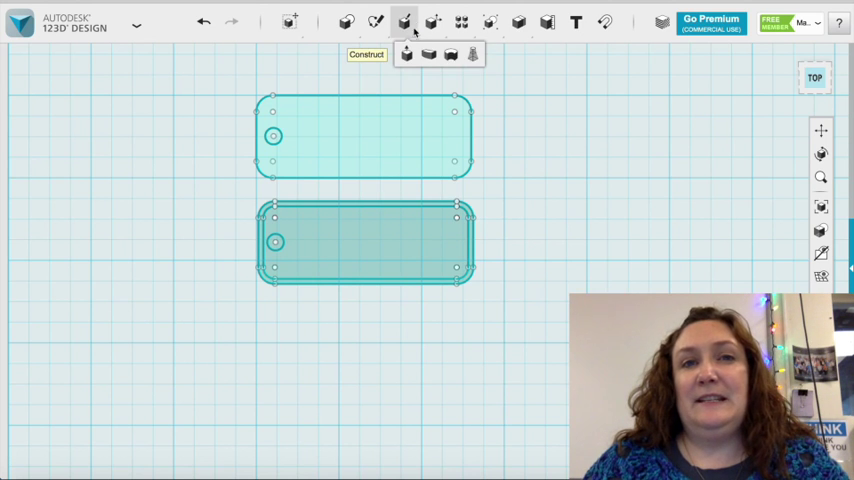
mouse_move(406, 56)
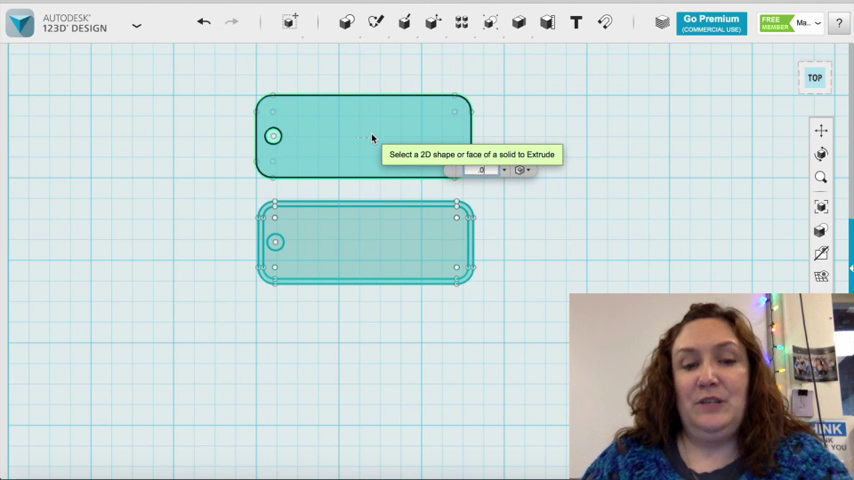
left_click(364, 136)
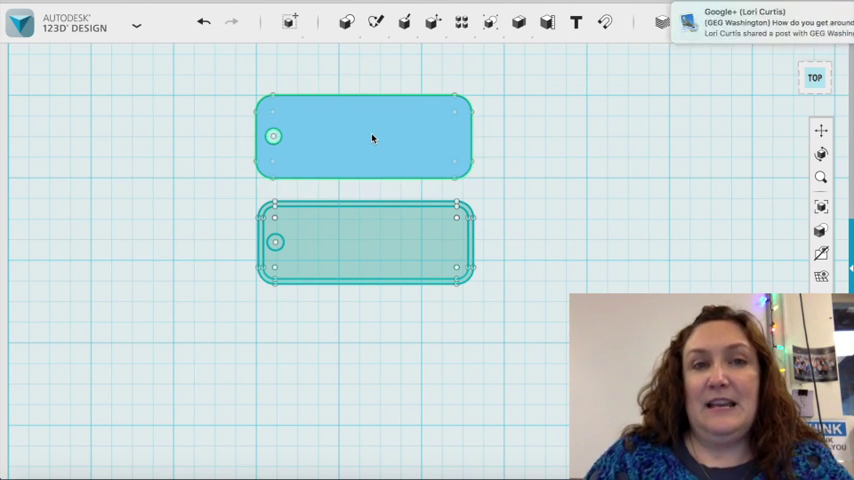
Step: Extrude the border band of the lower sketch into a raised rim
left_click(404, 22)
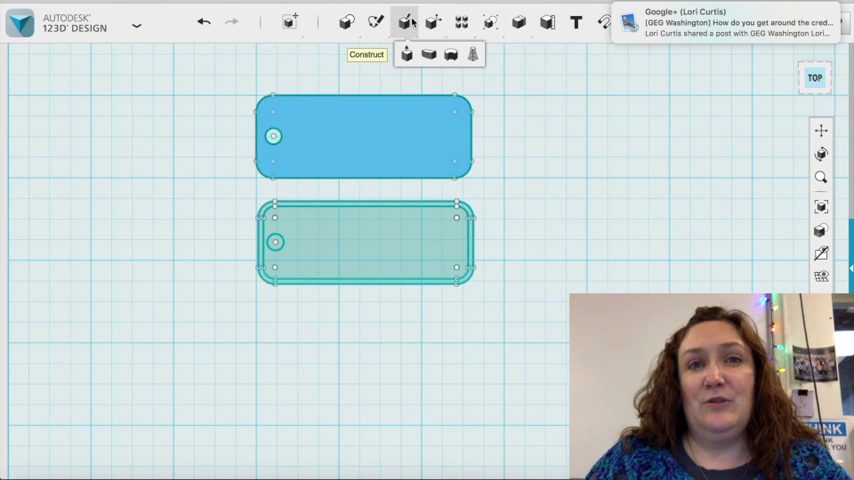
left_click(404, 22)
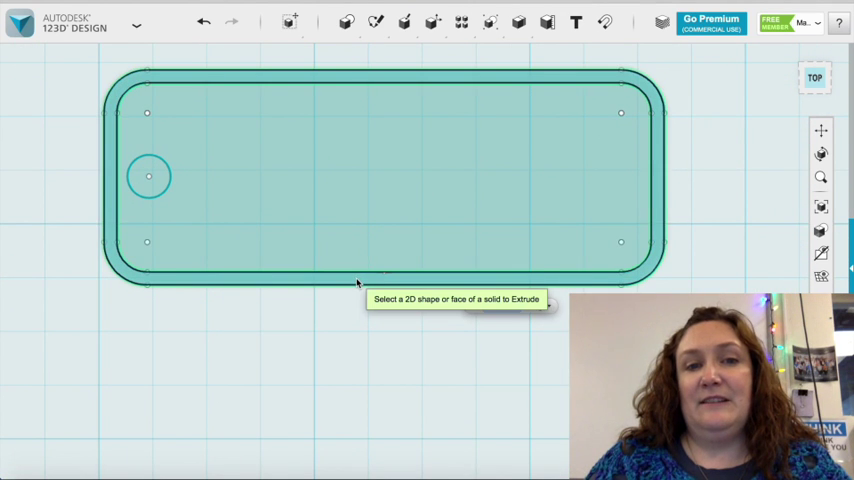
left_click(368, 190)
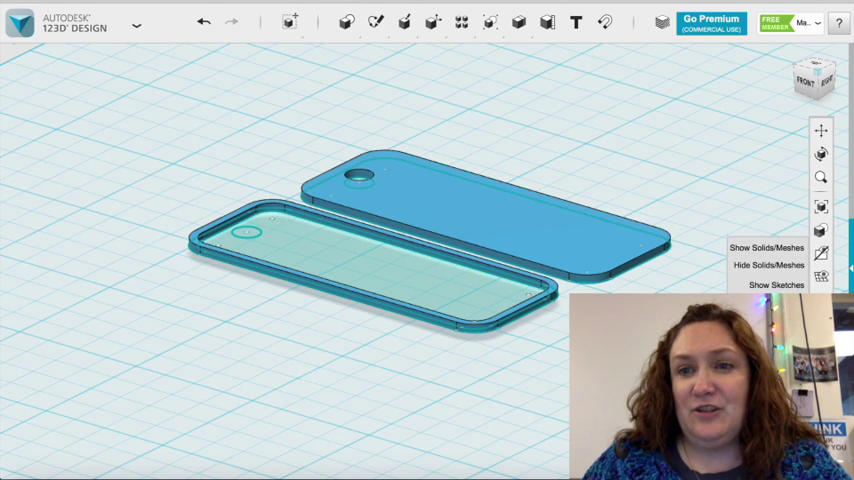
Step: Hide the sketches, select the rim solid and move it over the tag plate
left_click(768, 264)
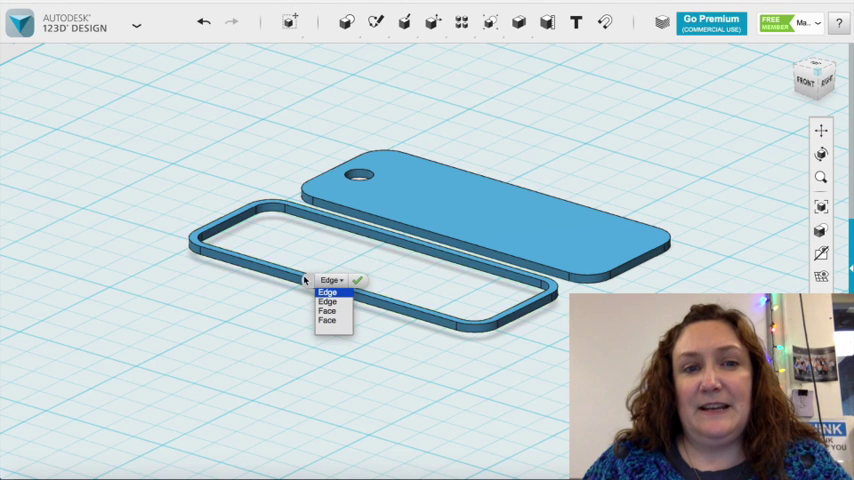
left_click(328, 292)
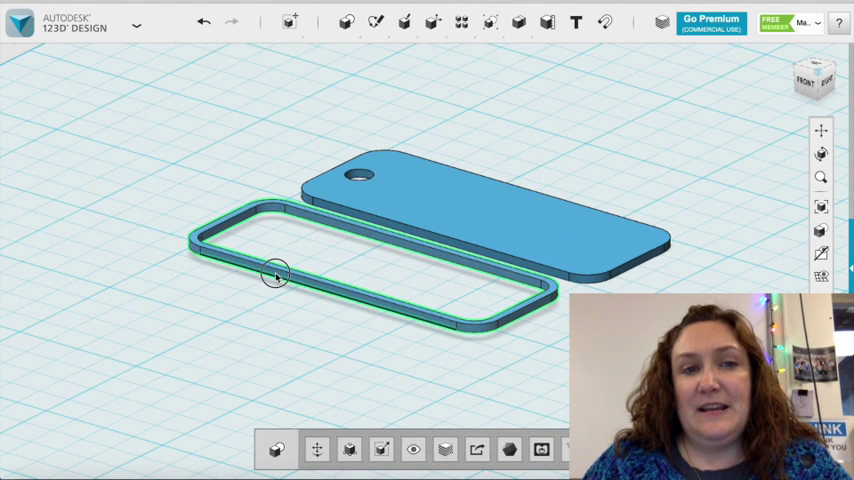
left_click(276, 276)
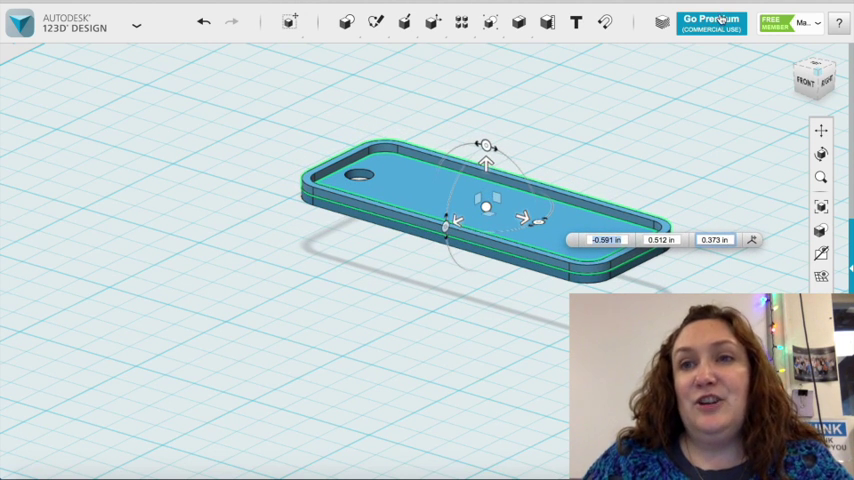
left_click(806, 82)
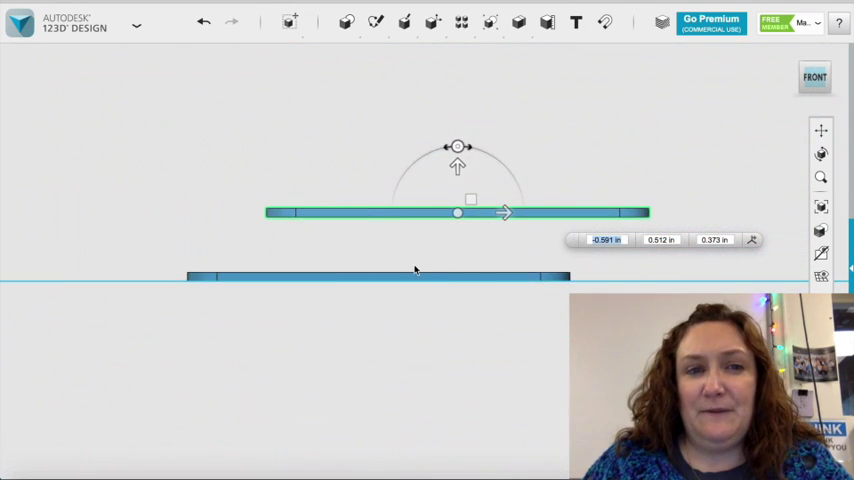
mouse_move(816, 76)
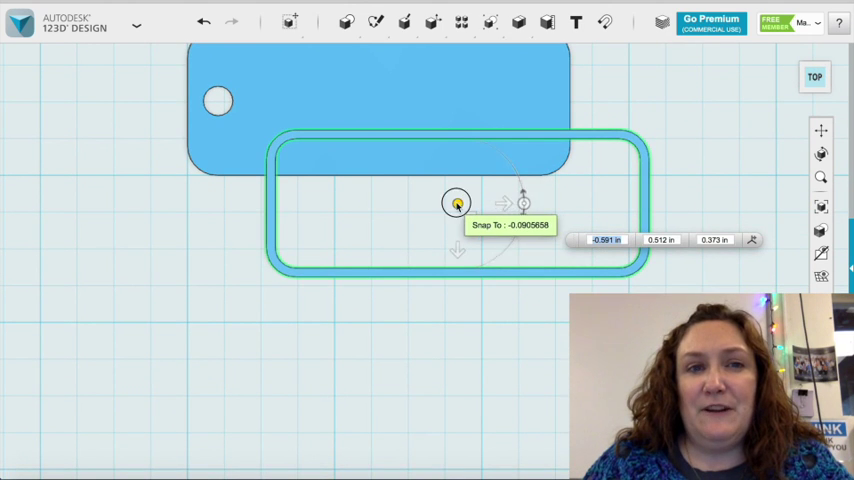
left_click_drag(456, 204, 376, 104)
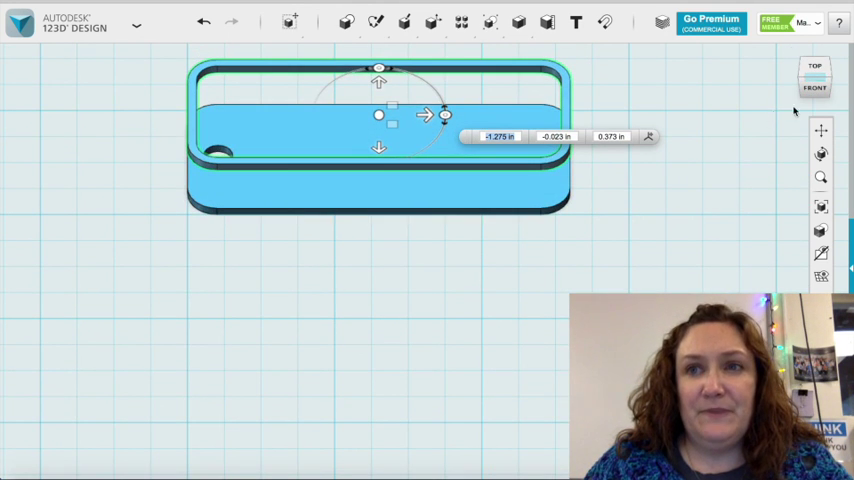
Step: From the front view, adjust the rim's height relative to the plate
left_click(814, 76)
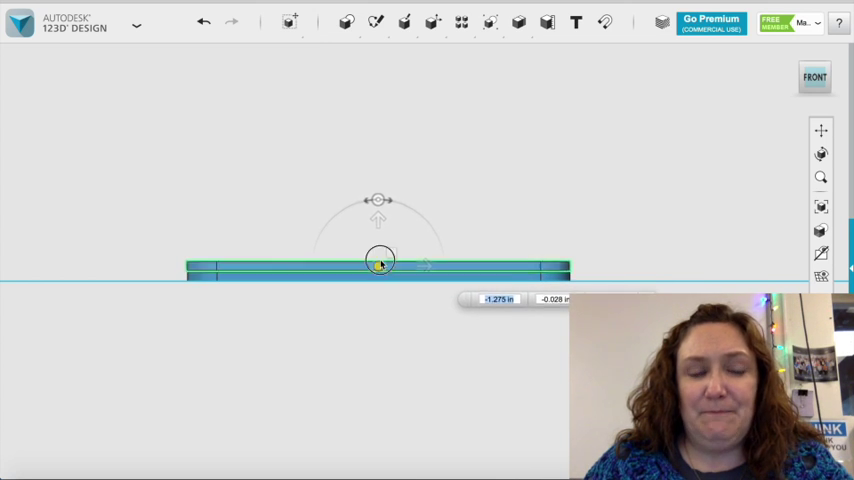
left_click_drag(380, 264, 384, 194)
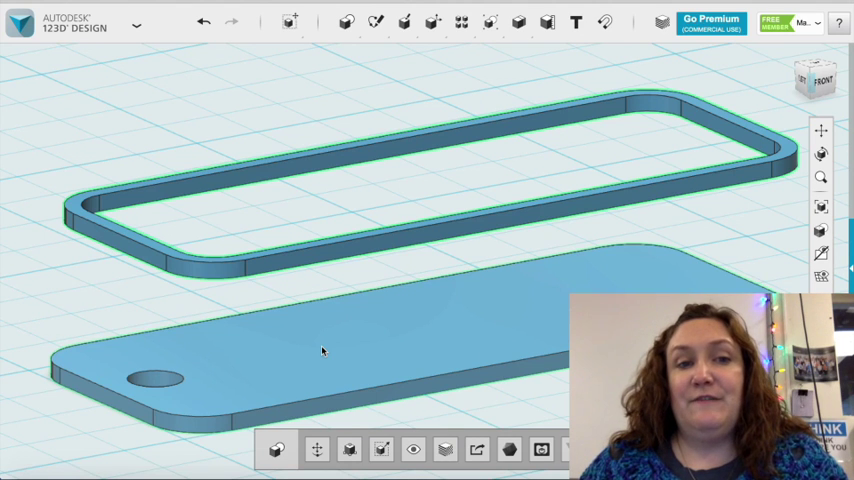
Step: Resize the tag plate so the rim sits down on it, checked from the front
left_click(290, 22)
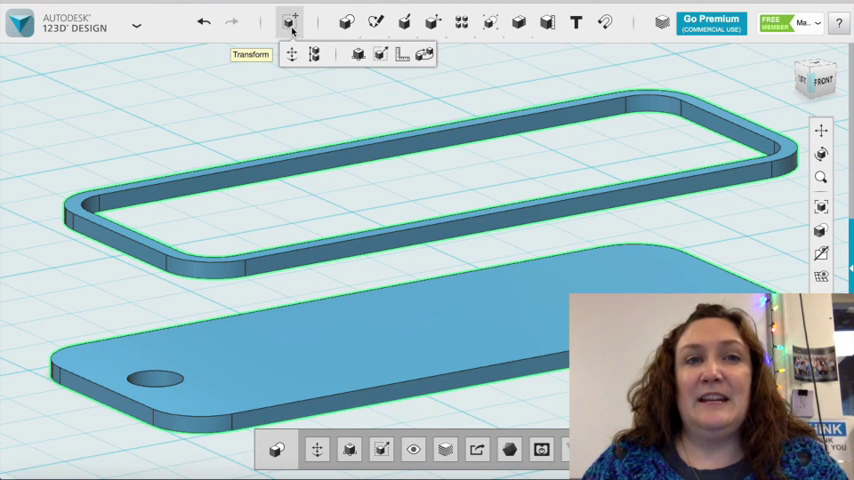
left_click(292, 22)
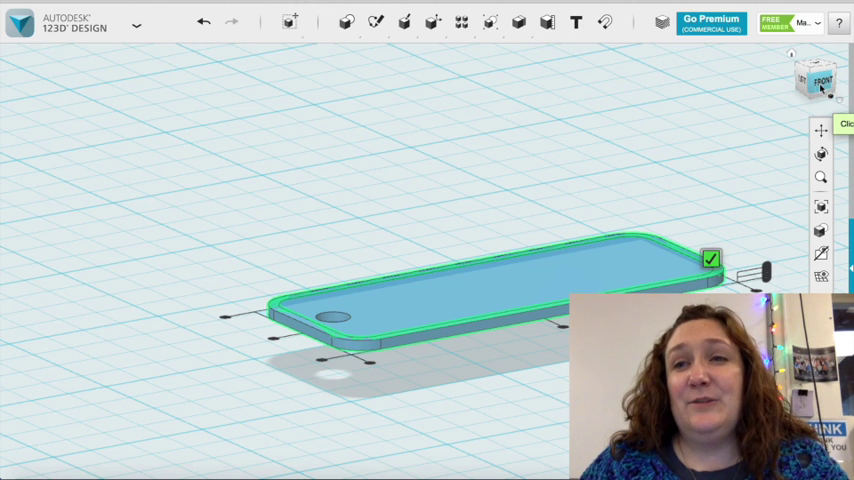
left_click(820, 80)
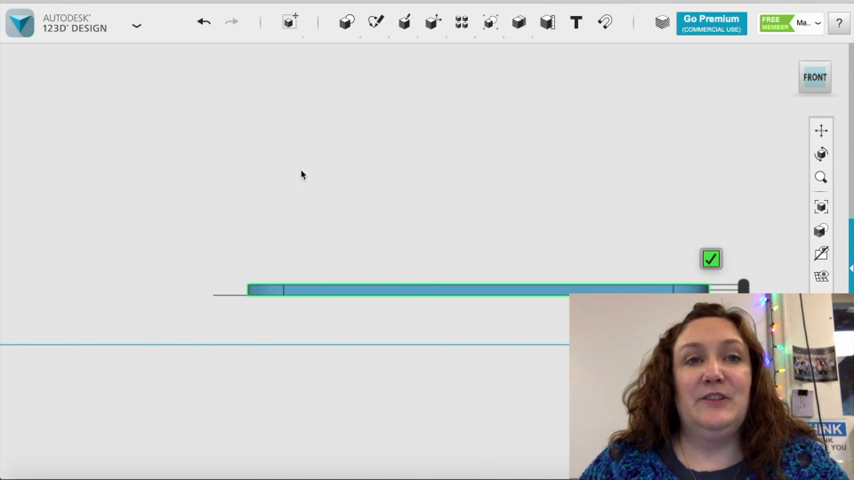
left_click(710, 260)
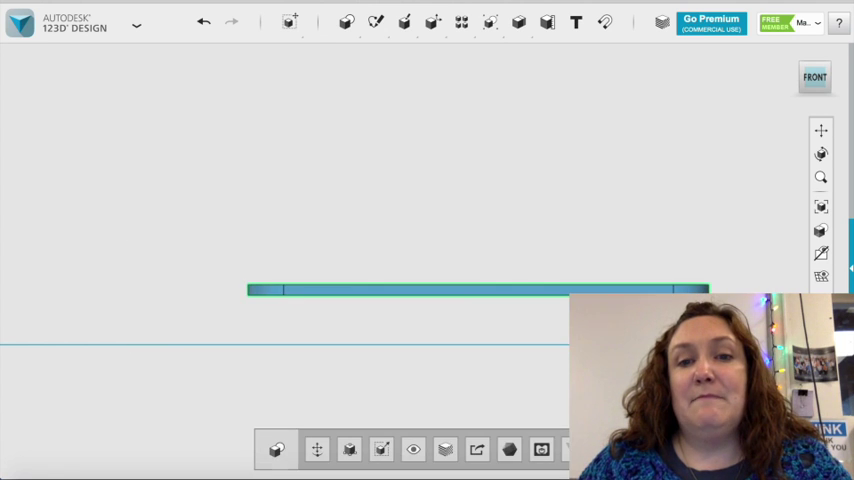
Step: Deselect the tag and tilt to an angled view showing its top surface and rim
left_click(480, 290)
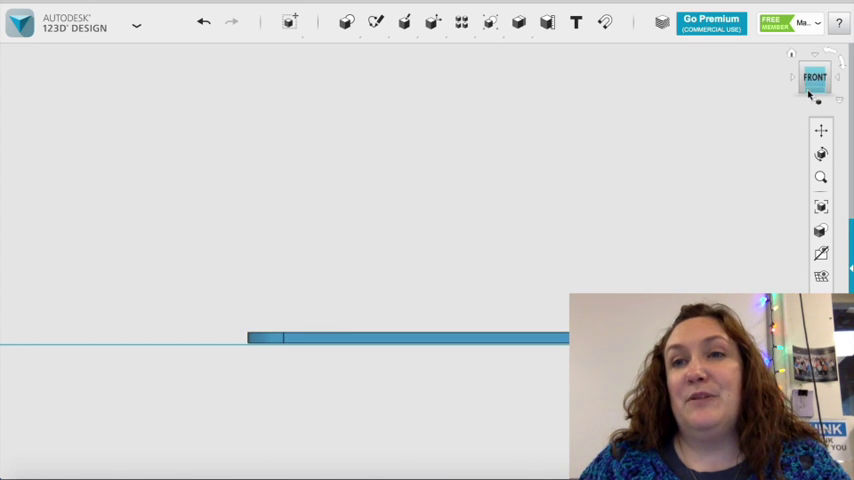
left_click(814, 78)
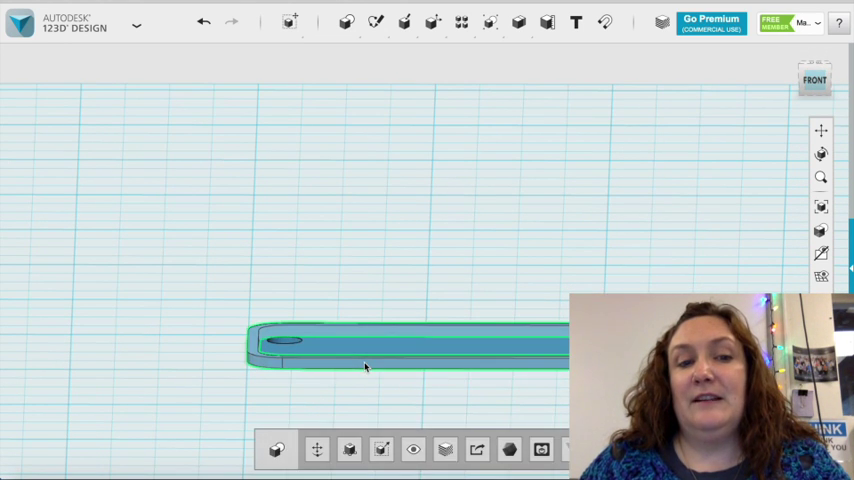
mouse_move(316, 448)
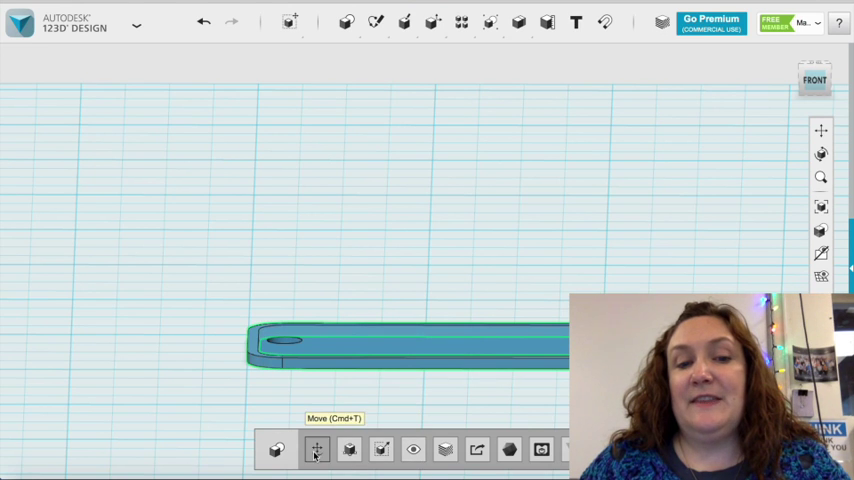
Step: Undo a trial move of the rim, reselect it and view the stack edge-on from the front
left_click(316, 448)
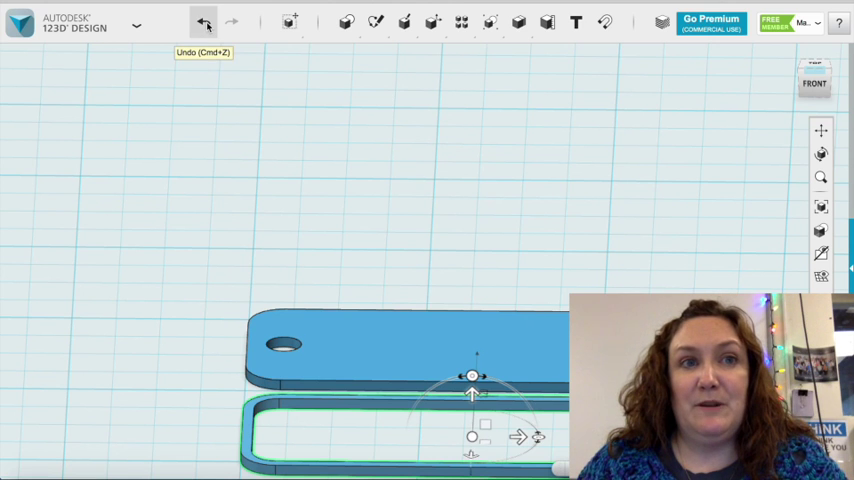
left_click(204, 22)
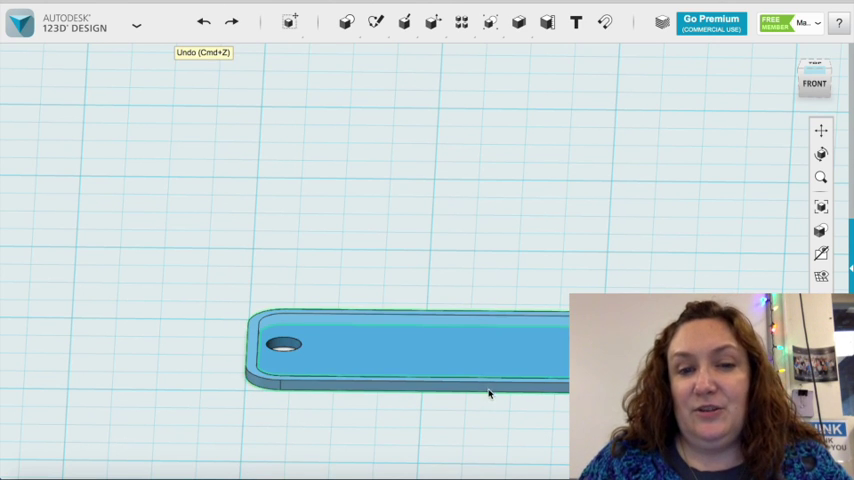
left_click(400, 344)
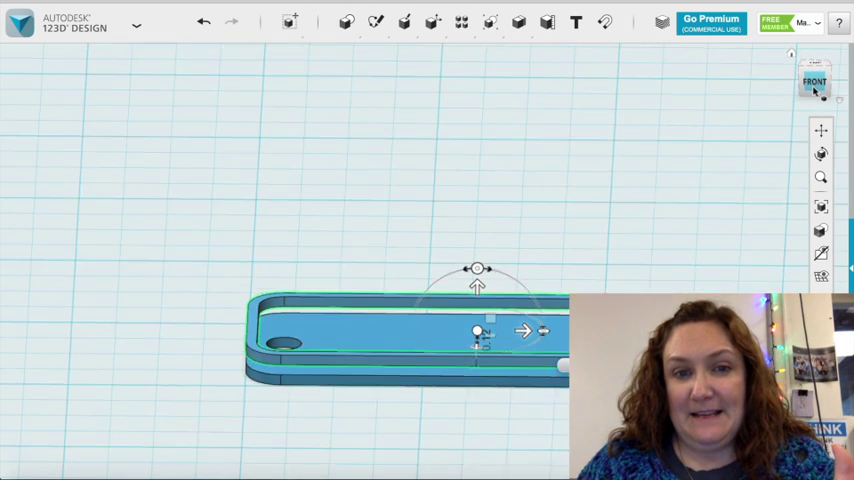
left_click(814, 80)
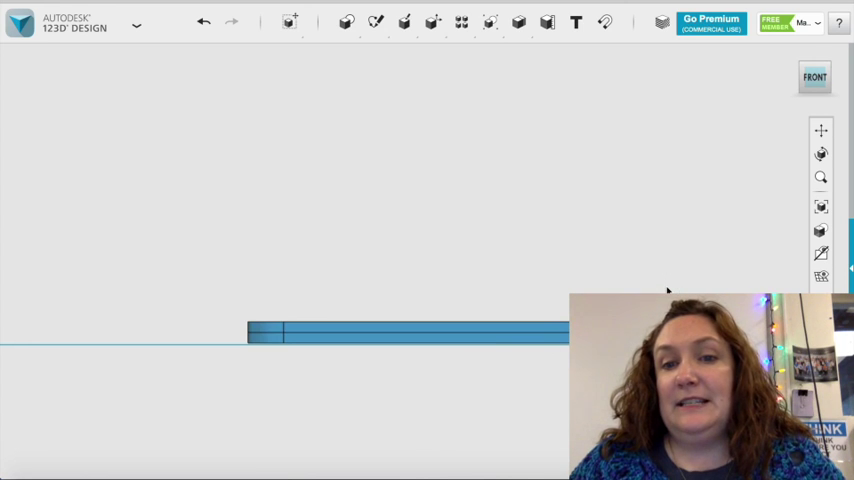
Step: Orbit around the tag to see the raised rim surrounding the recessed plate in perspective
left_click(814, 78)
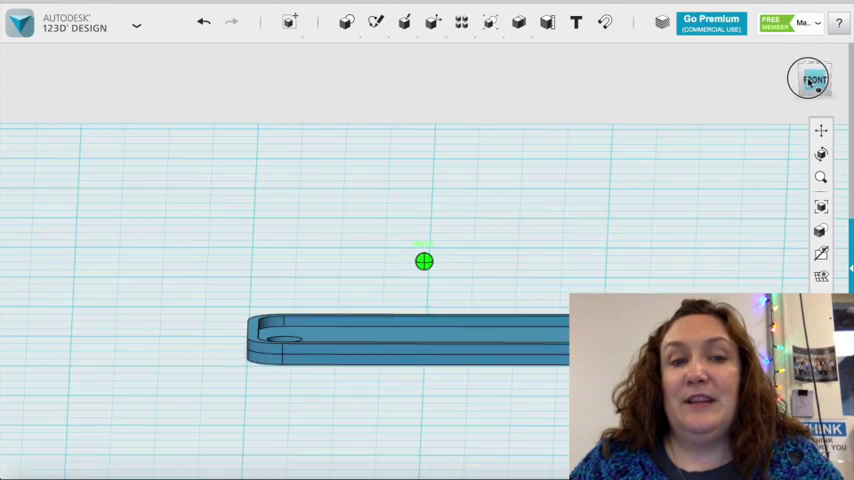
left_click(814, 78)
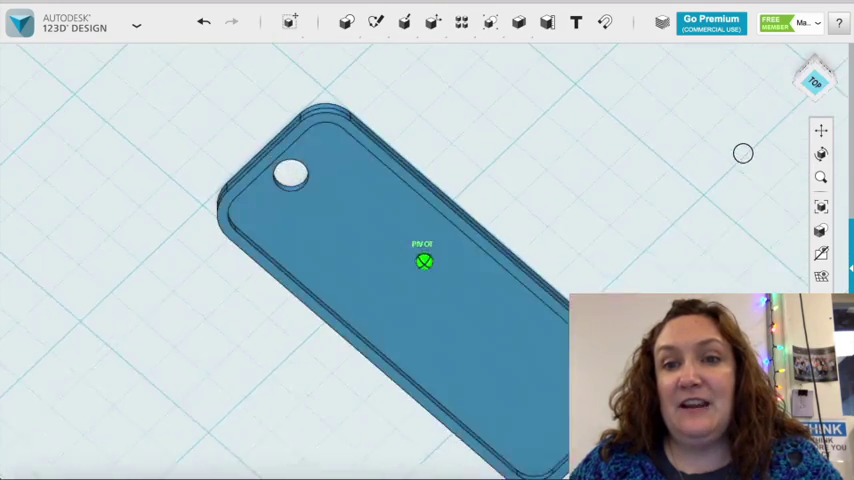
left_click(816, 82)
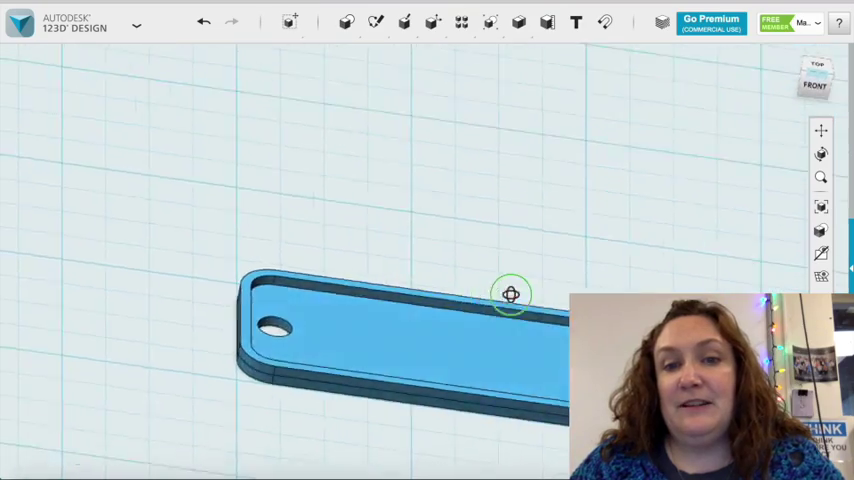
left_click_drag(510, 294, 464, 270)
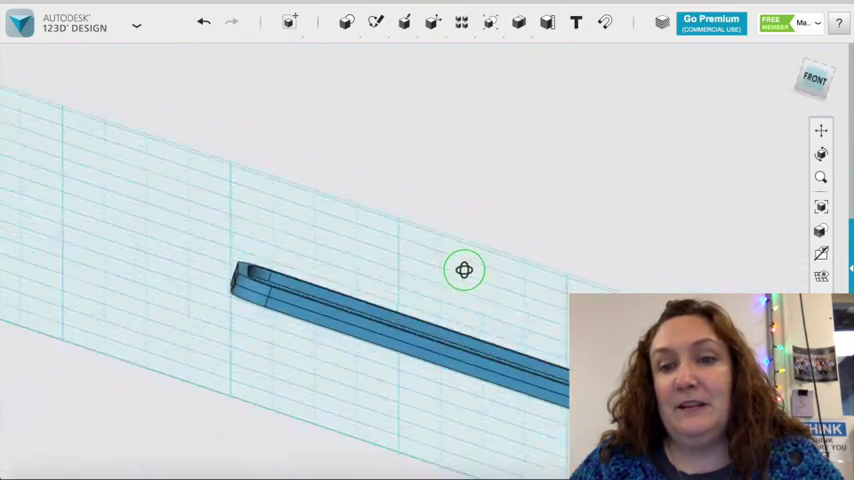
left_click_drag(464, 270, 436, 290)
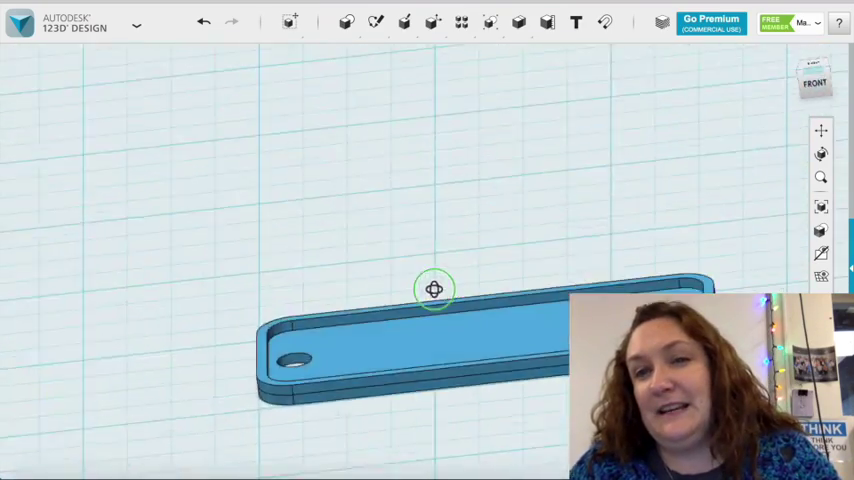
left_click_drag(436, 290, 364, 308)
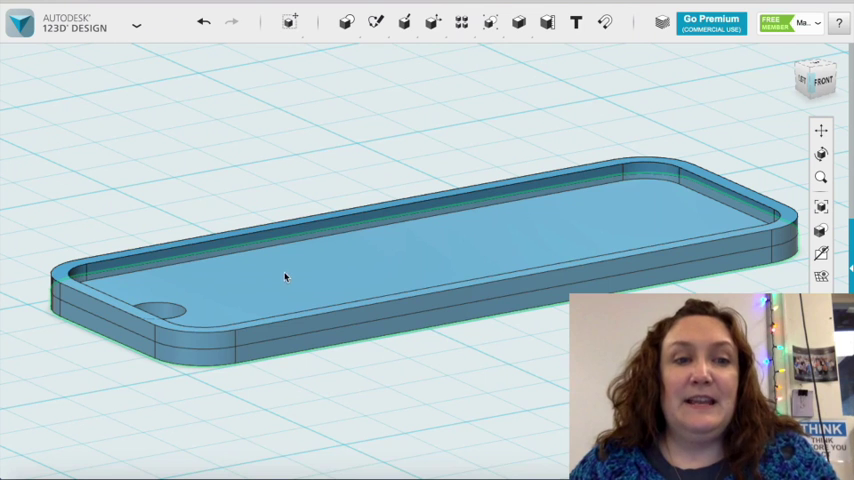
Step: Start a Combine > Merge with the tag base chosen as the target solid for the rim
left_click(248, 356)
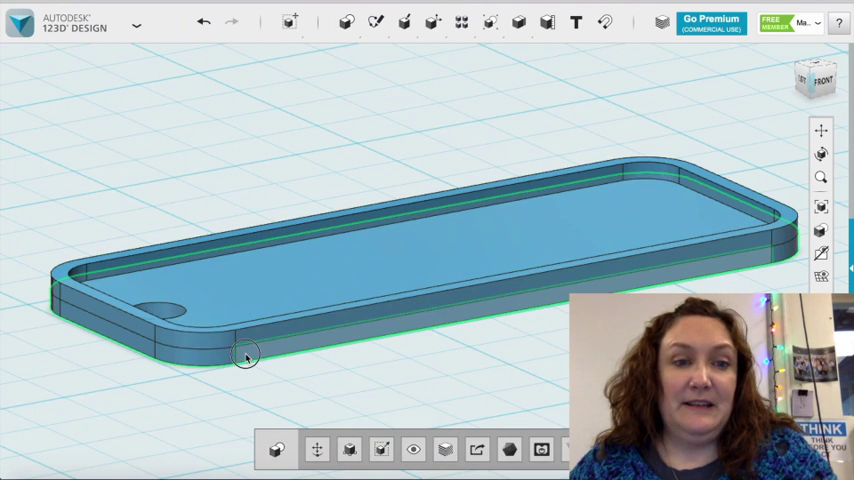
left_click(462, 22)
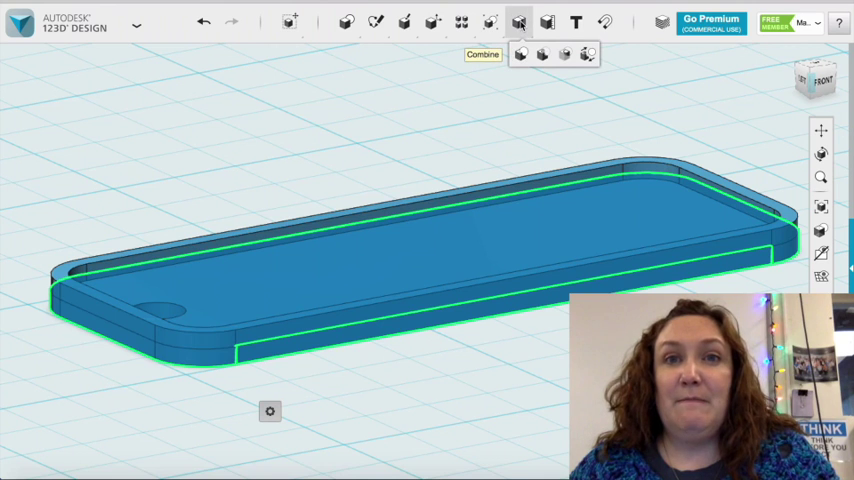
left_click(520, 56)
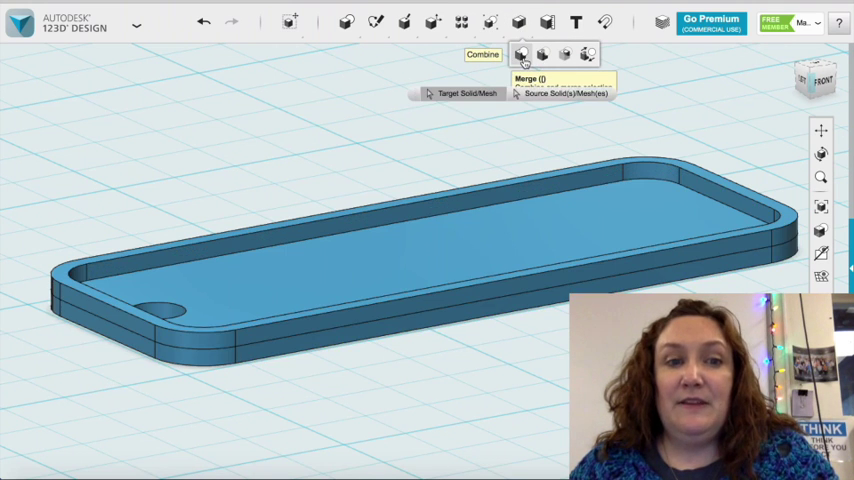
left_click(430, 288)
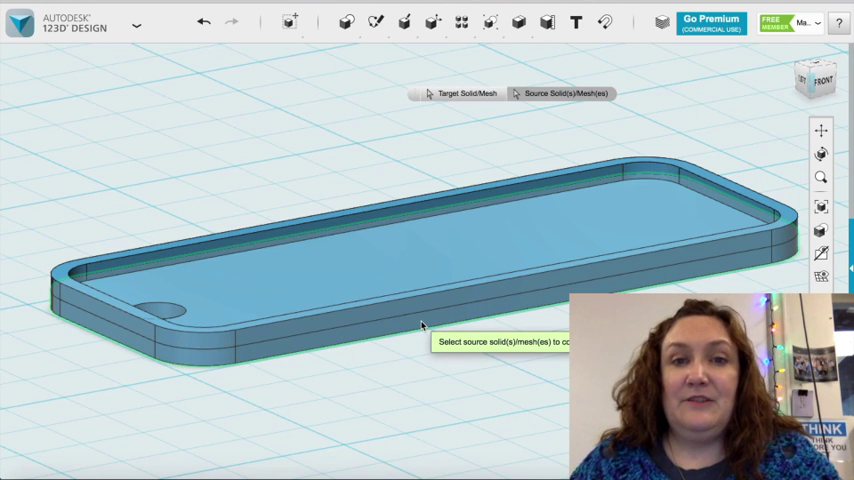
mouse_move(460, 256)
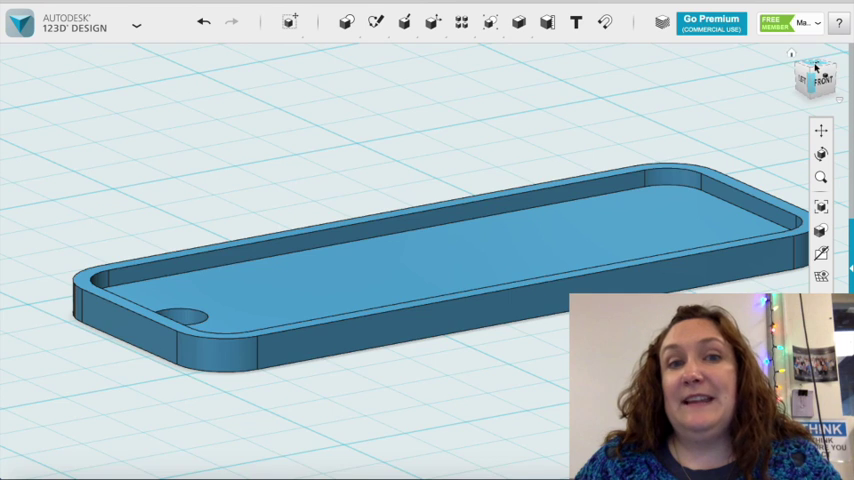
Step: Switch to the TOP ViewCube view to look straight down on the merged tag
left_click(816, 78)
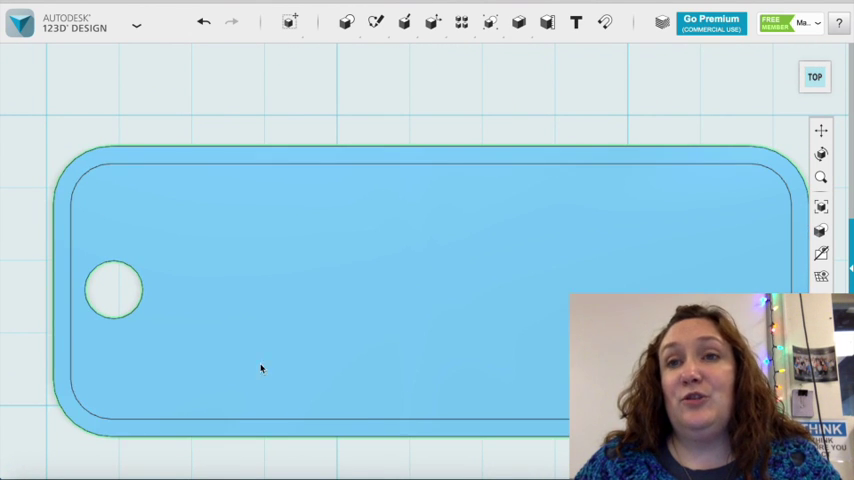
mouse_move(576, 22)
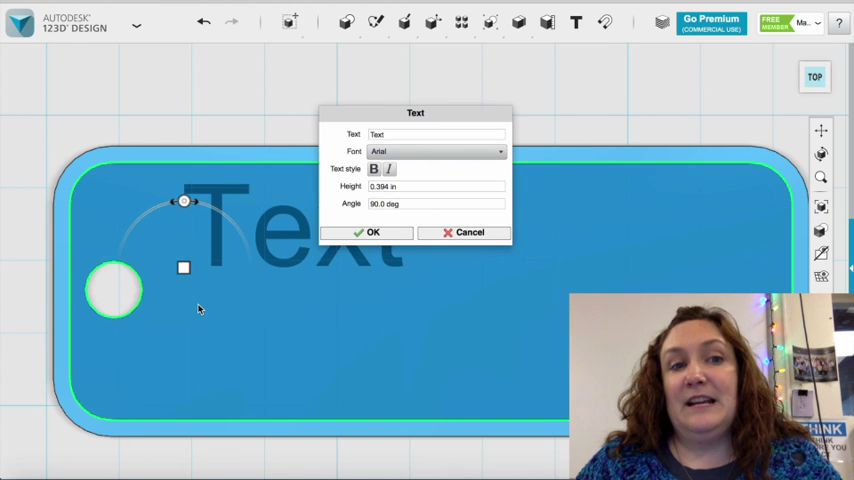
Step: Replace the placeholder text with the name Maya
left_click(436, 134)
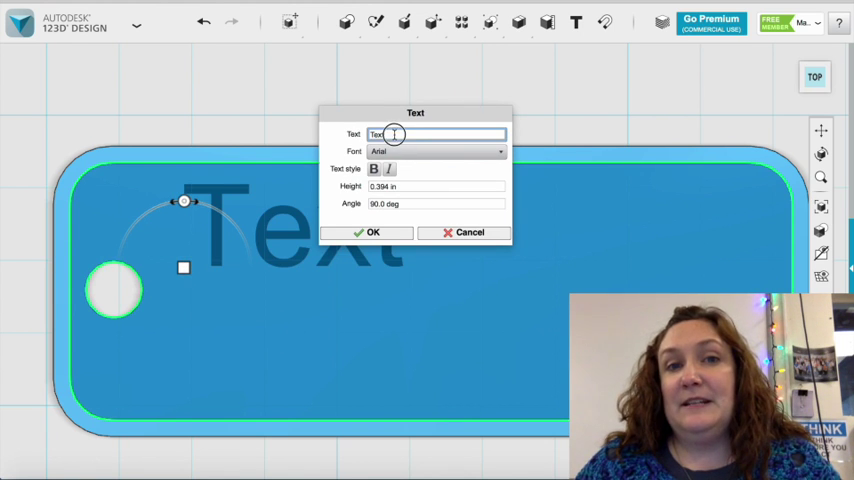
type("May")
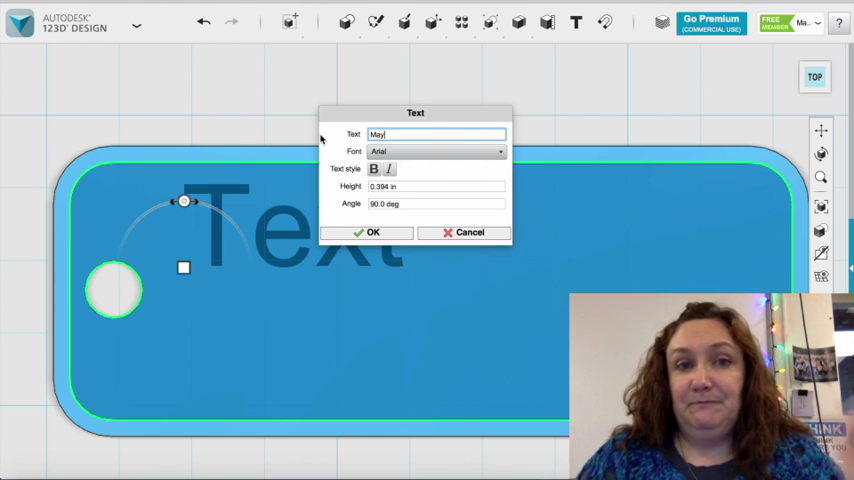
type("a")
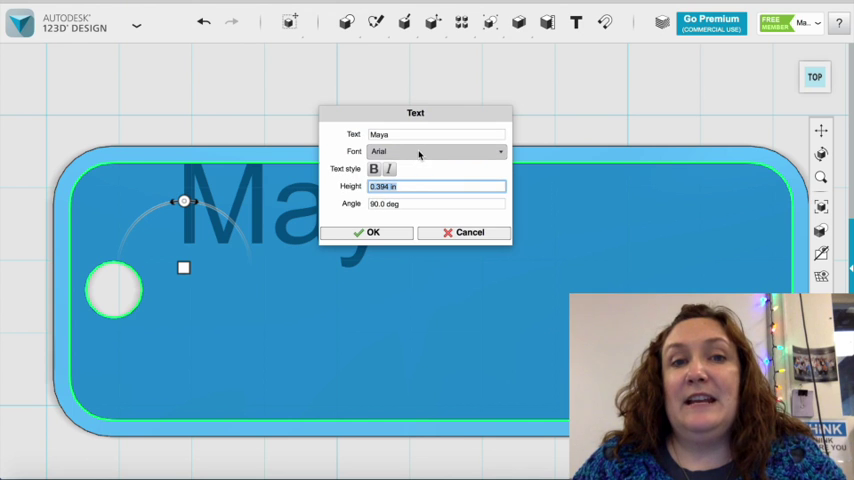
Step: Set the font to Brush Script MT with height 6 and place the name on the tag
left_click(500, 152)
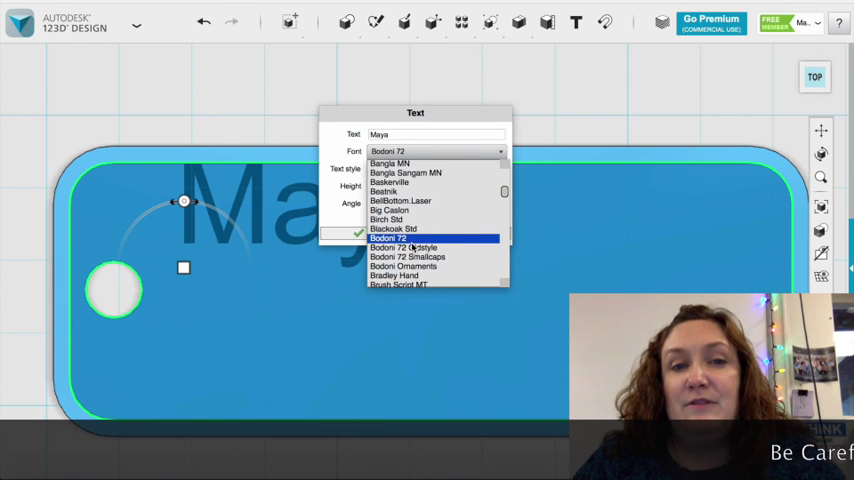
left_click(396, 276)
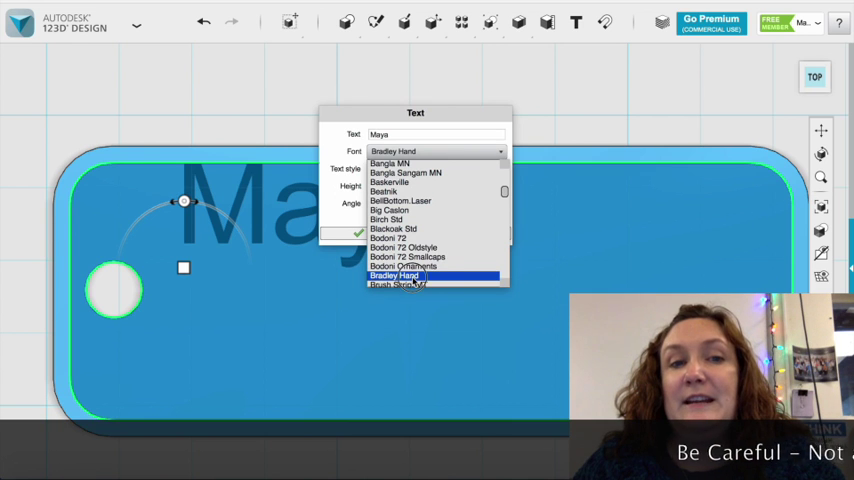
left_click(392, 276)
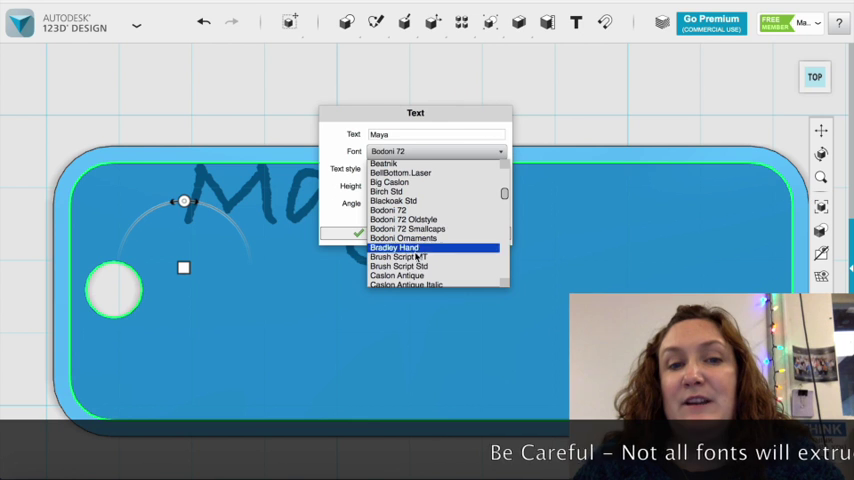
left_click(398, 256)
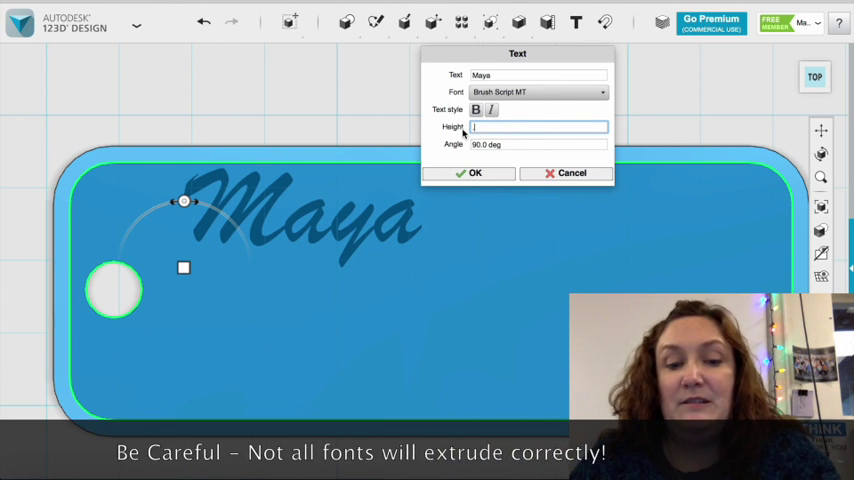
type("6")
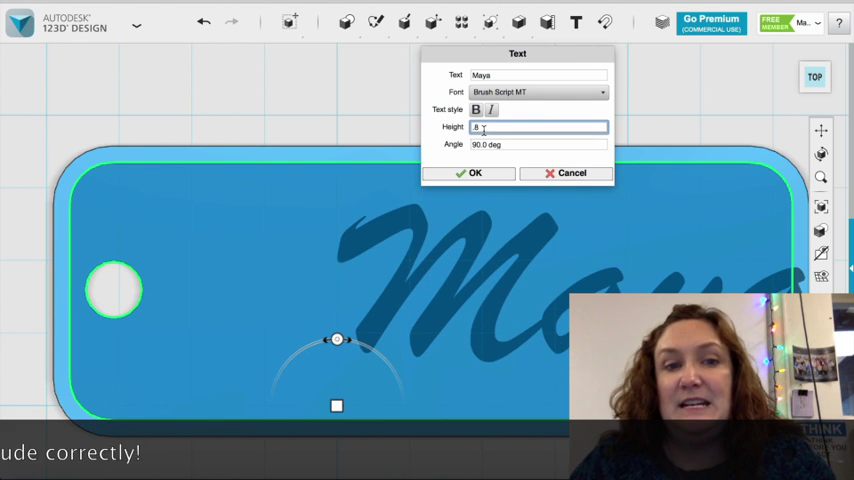
left_click(468, 172)
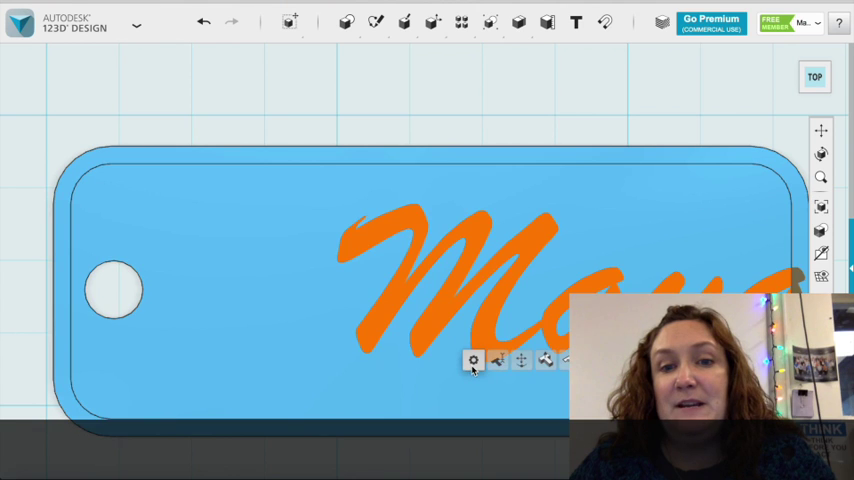
mouse_move(520, 360)
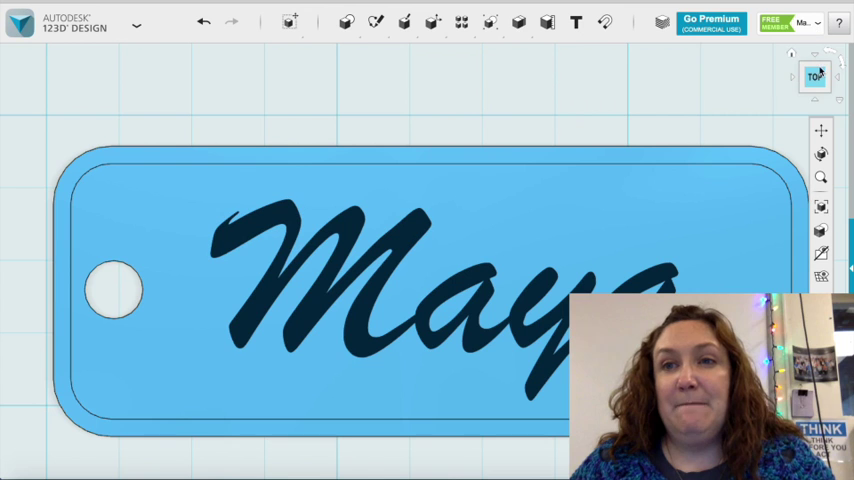
Step: Select the Maya lettering so its text toolbar appears
left_click(816, 88)
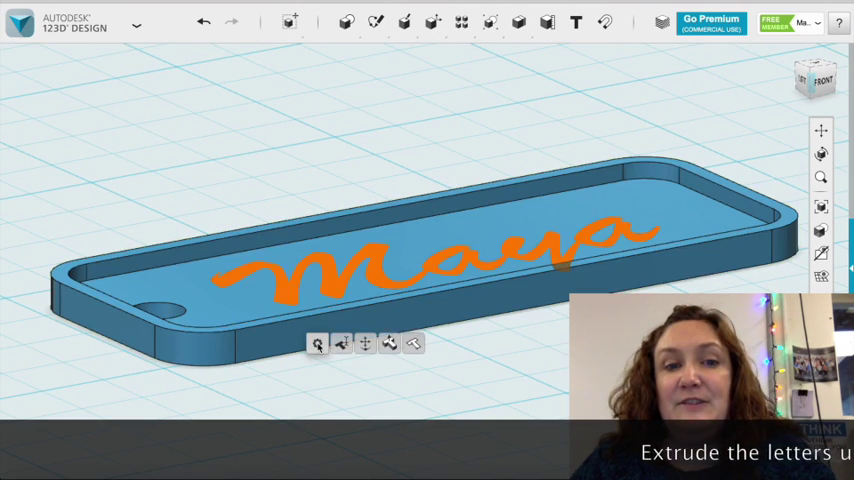
mouse_move(390, 344)
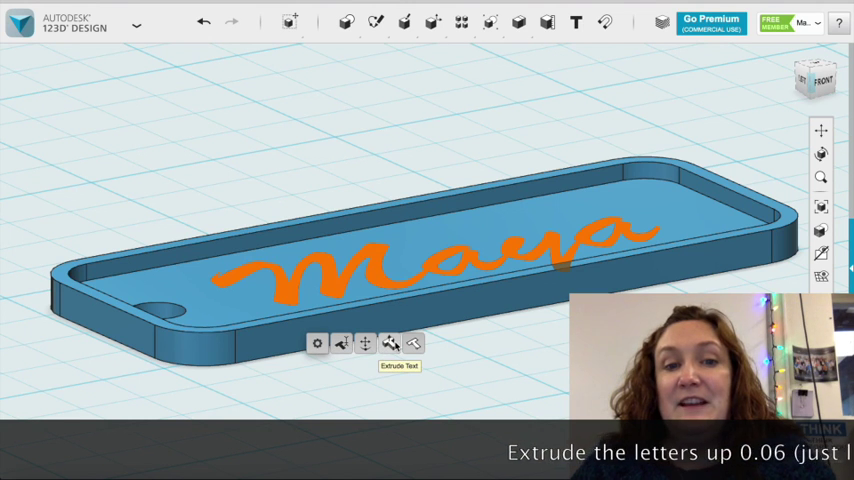
Step: Extrude the Maya letters into raised relief and inspect them from top and front
left_click(392, 342)
type(".06")
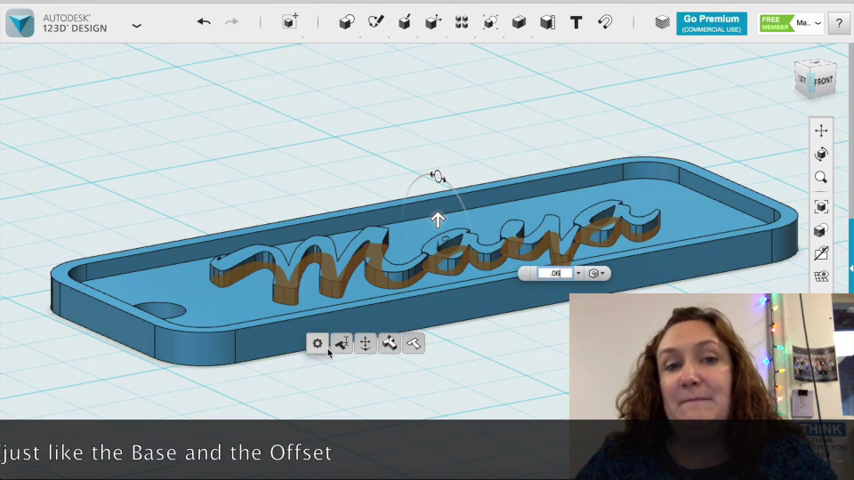
left_click(764, 190)
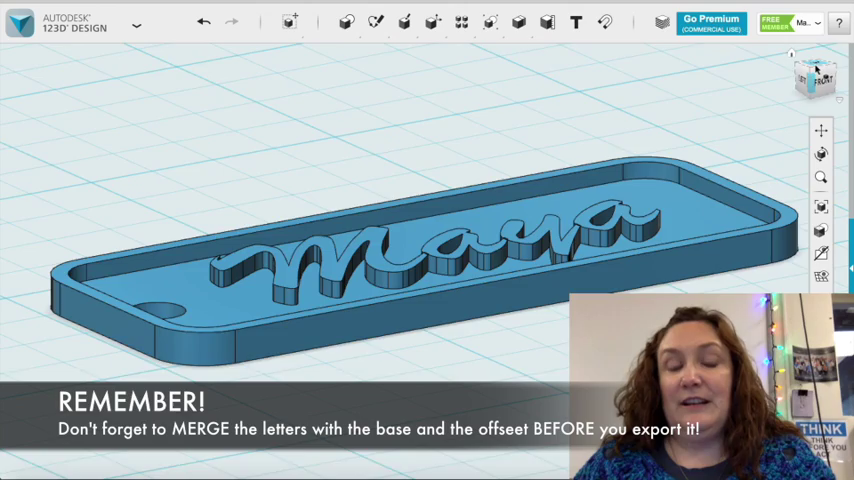
left_click(816, 76)
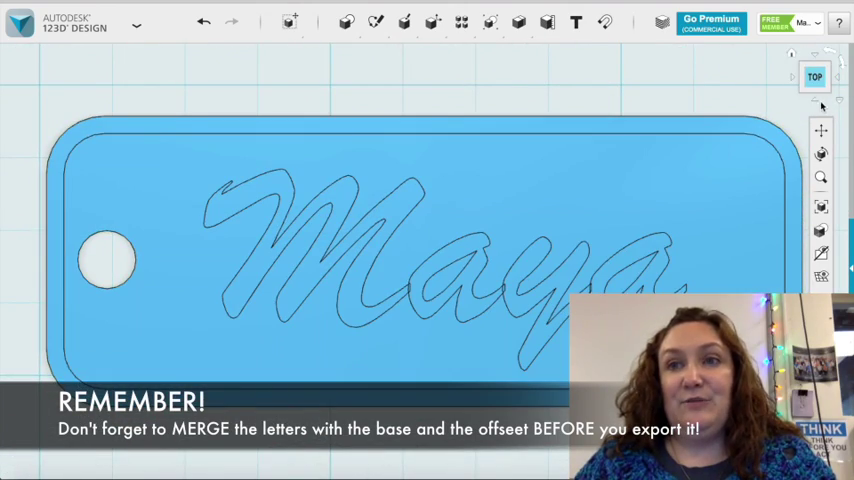
left_click(816, 88)
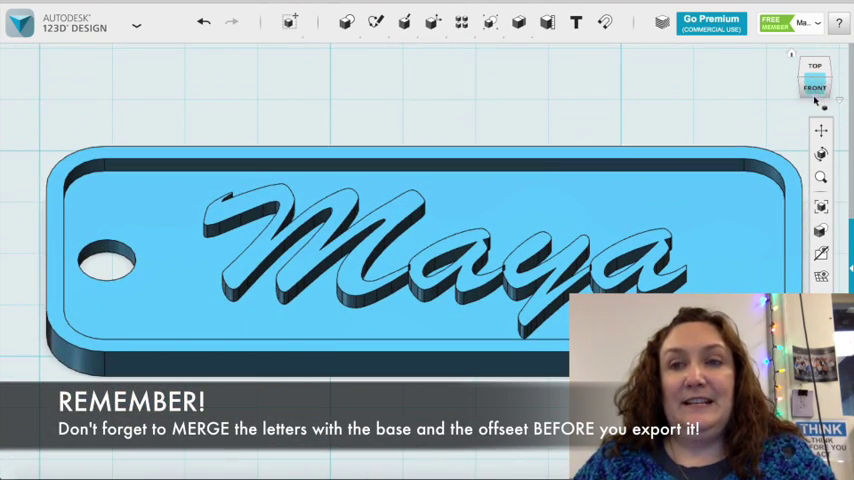
left_click(816, 76)
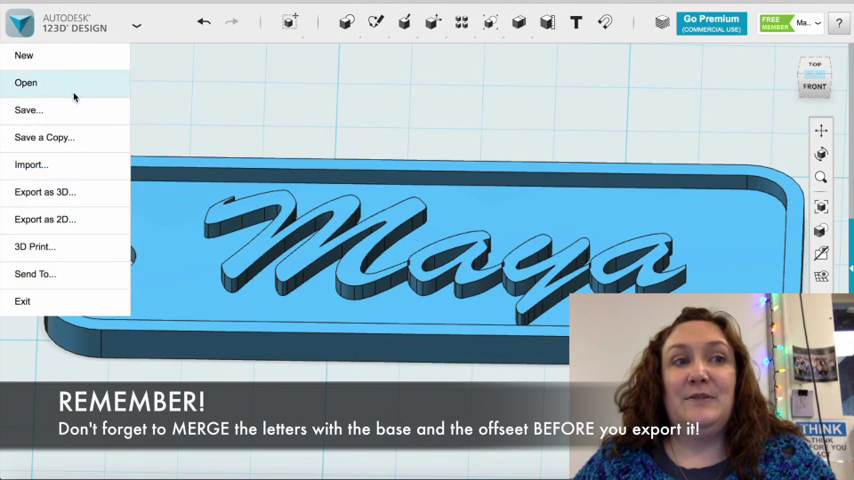
Step: Save the design to the computer as Maya'sNameBadge.123dx
left_click(28, 110)
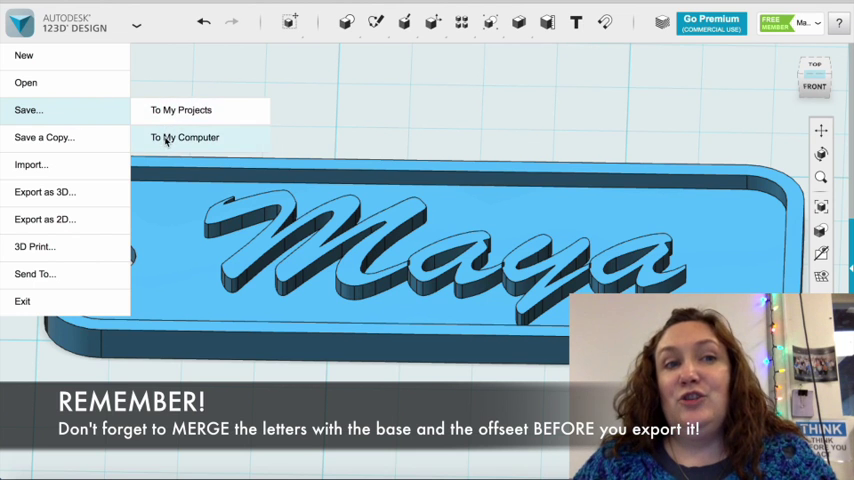
left_click(184, 136)
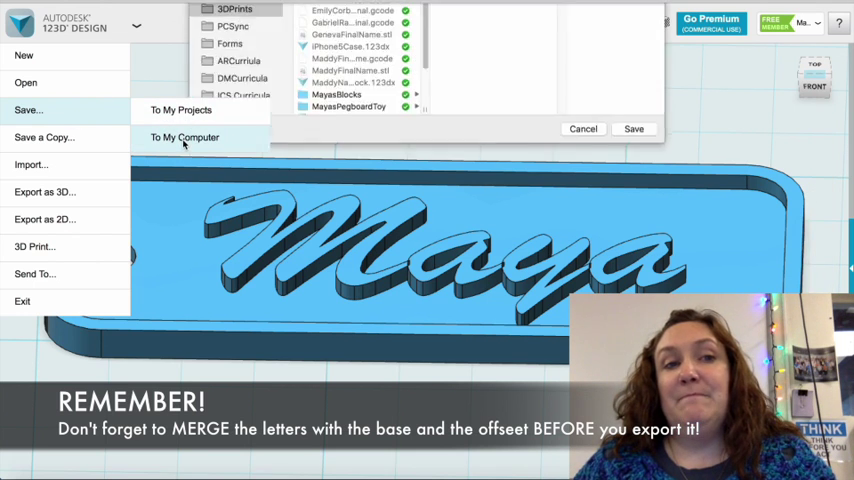
left_click(184, 136)
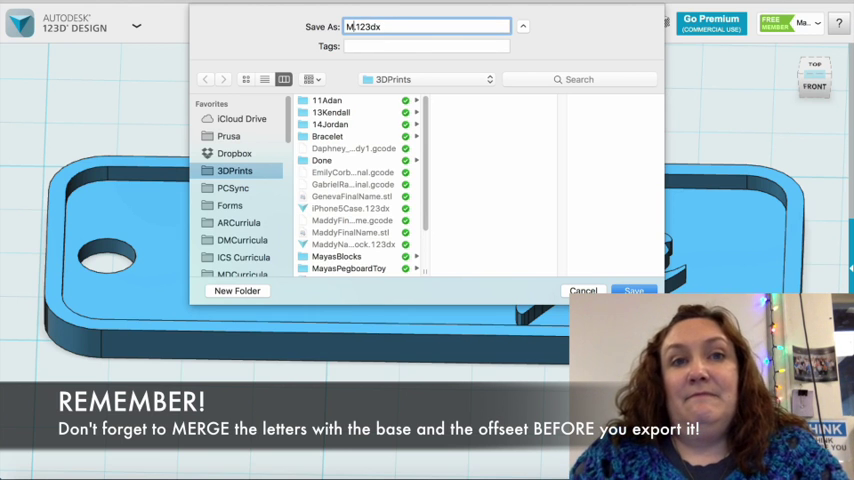
type("Maya's.123dx")
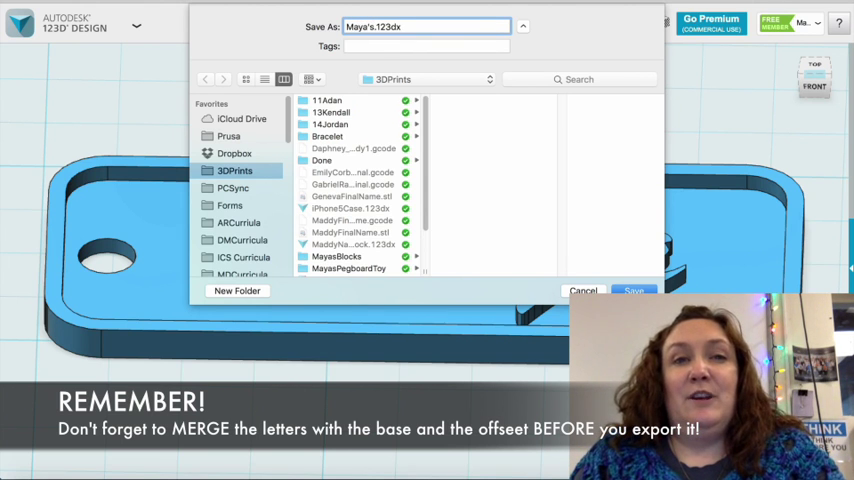
type("Nab")
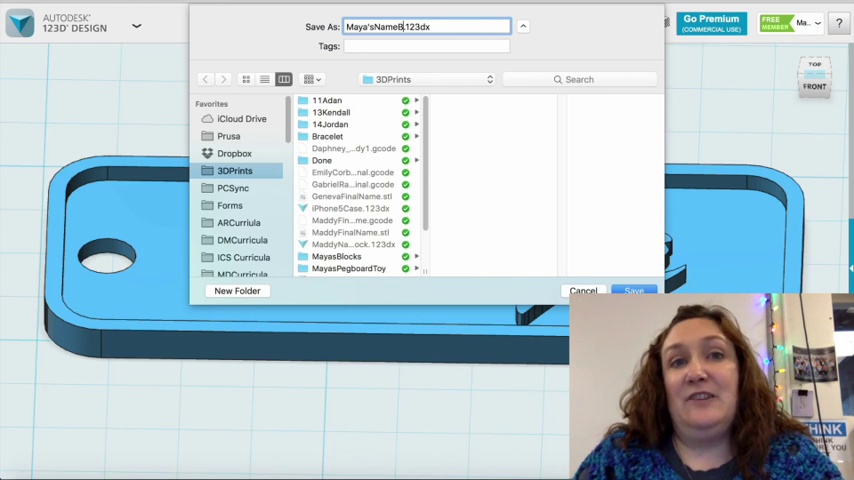
type("adge.")
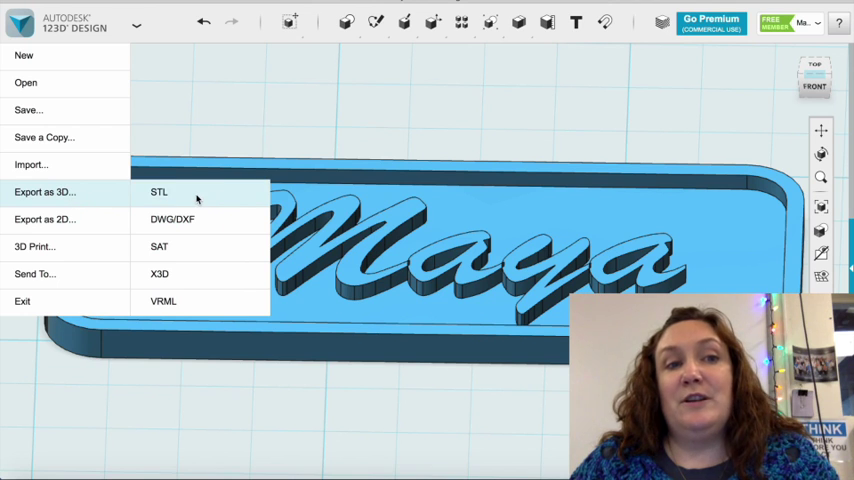
Step: Export a fine, combined-objects STL saved as MayasNBFinal.stl
left_click(160, 192)
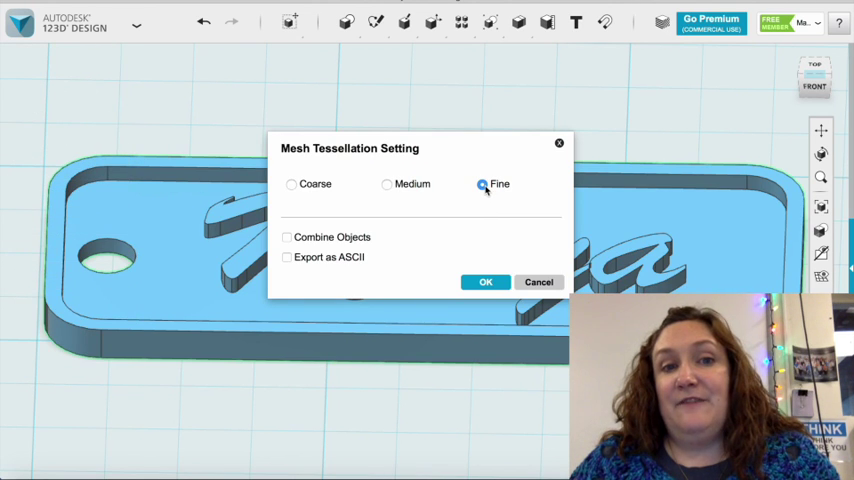
left_click(288, 236)
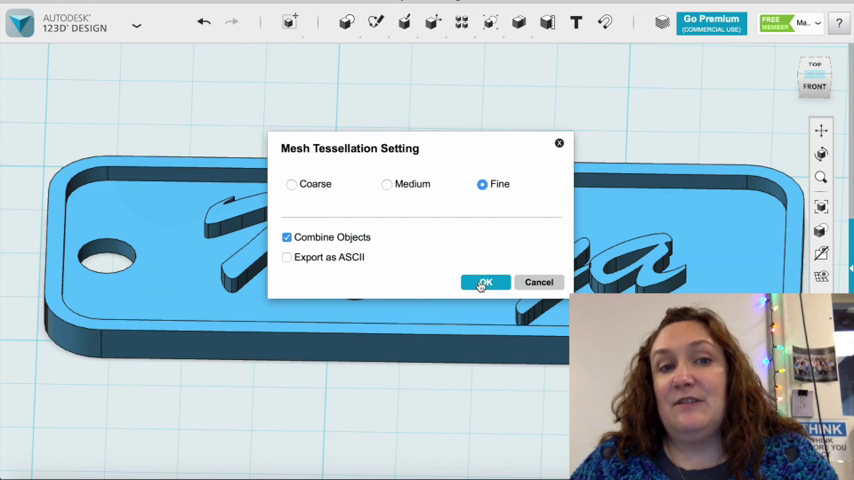
left_click(484, 282)
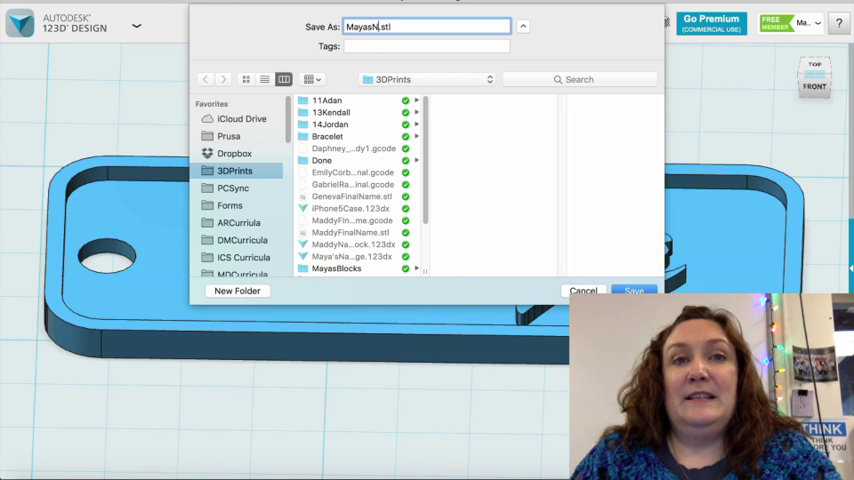
type("BFinal")
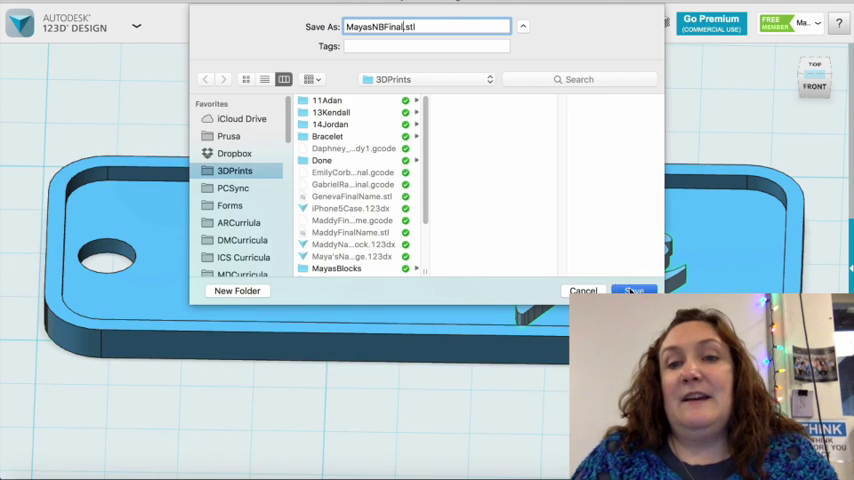
left_click(634, 290)
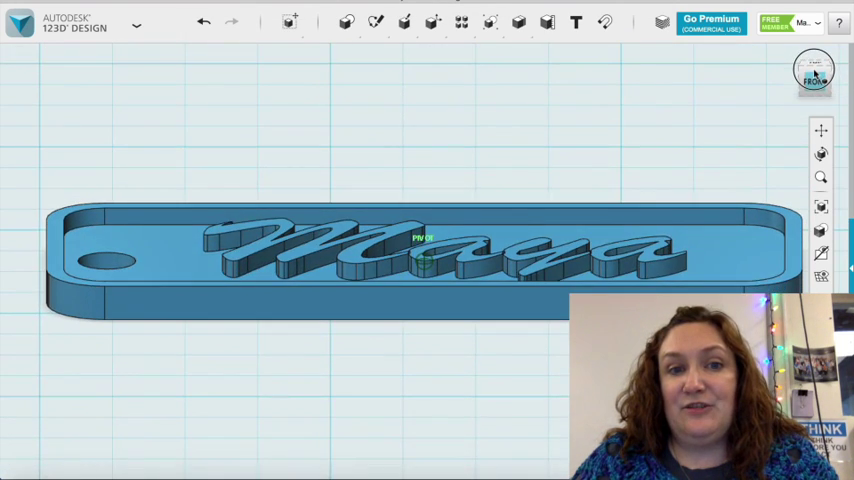
left_click(814, 76)
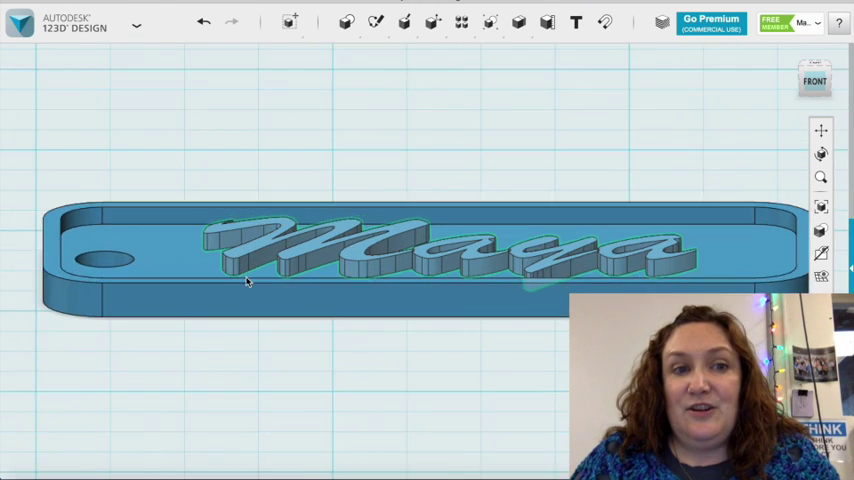